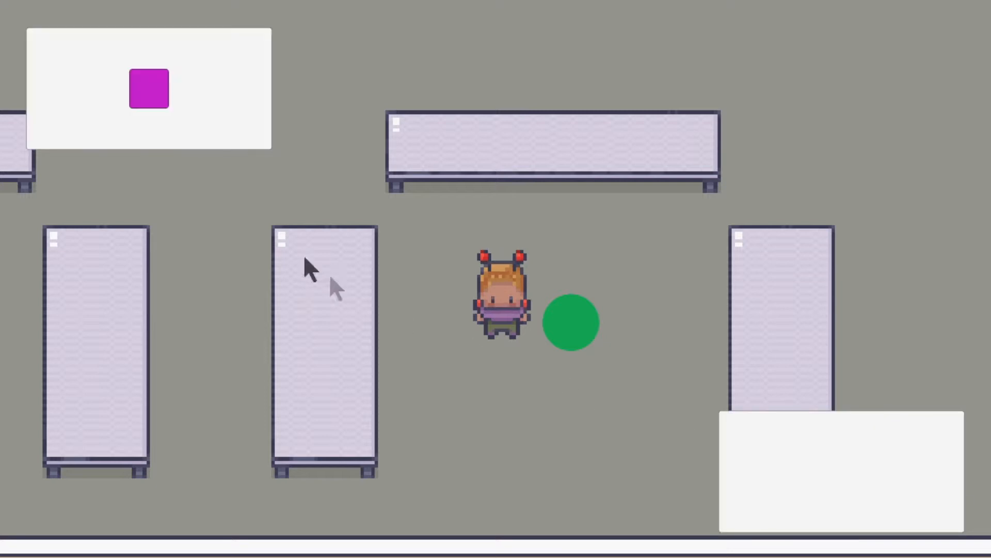
# - Pick up the purple item in the Game view's loot panel
pyautogui.click(149, 88)
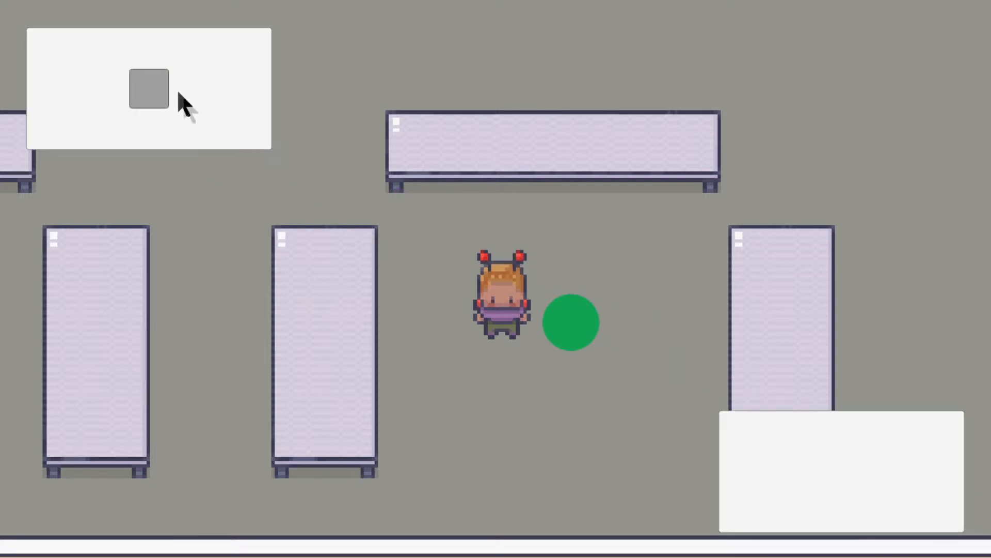
pyautogui.click(149, 88)
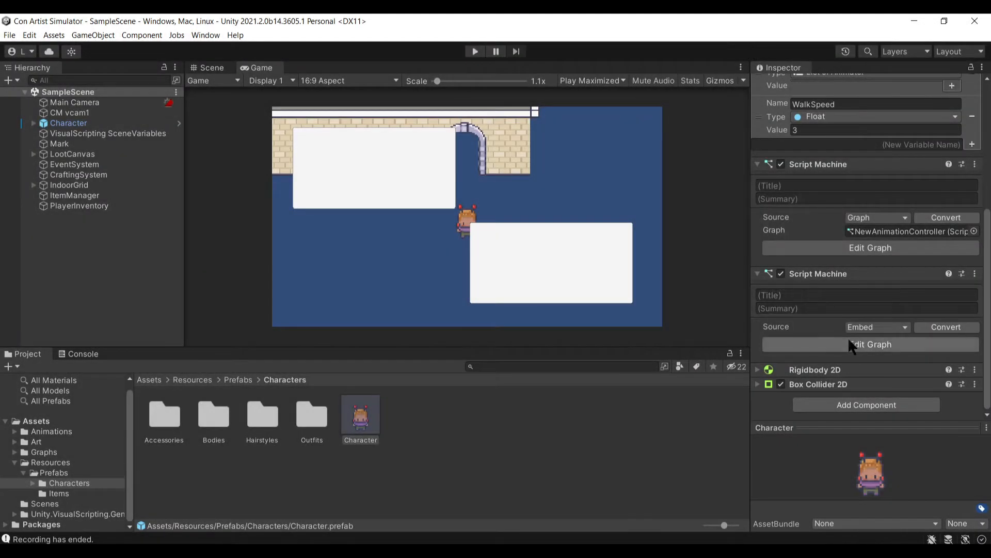
pyautogui.moveTo(875, 344)
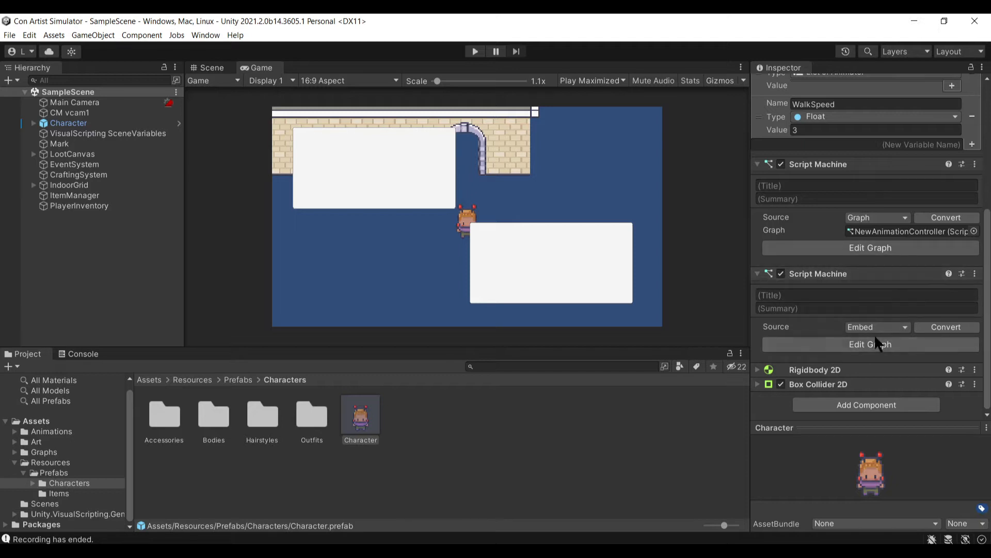
pyautogui.moveTo(877, 237)
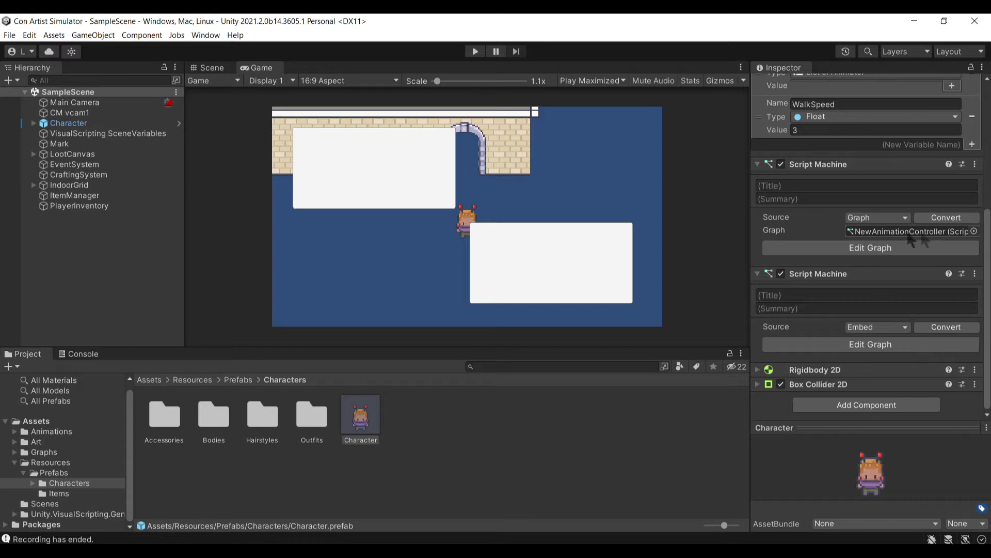
pyautogui.moveTo(952, 239)
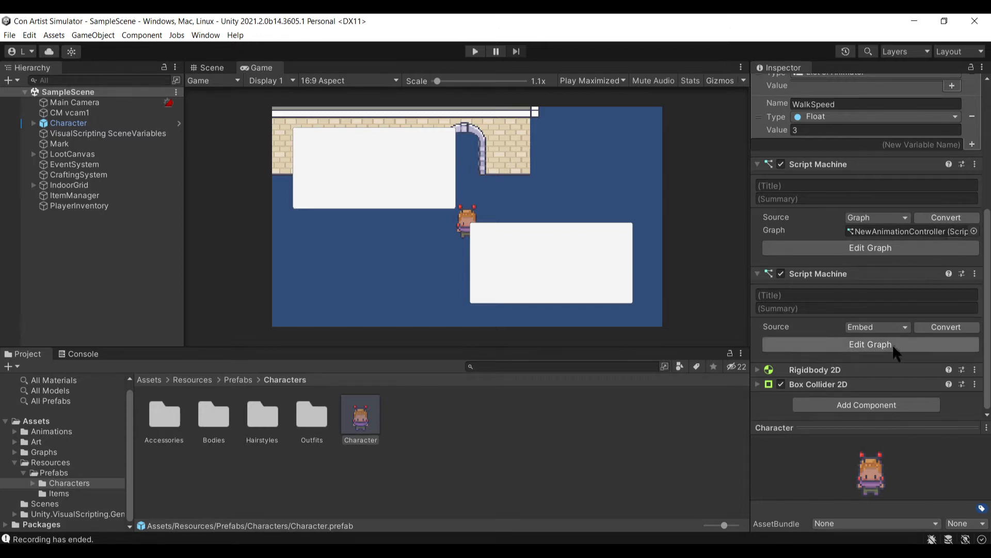
pyautogui.click(869, 344)
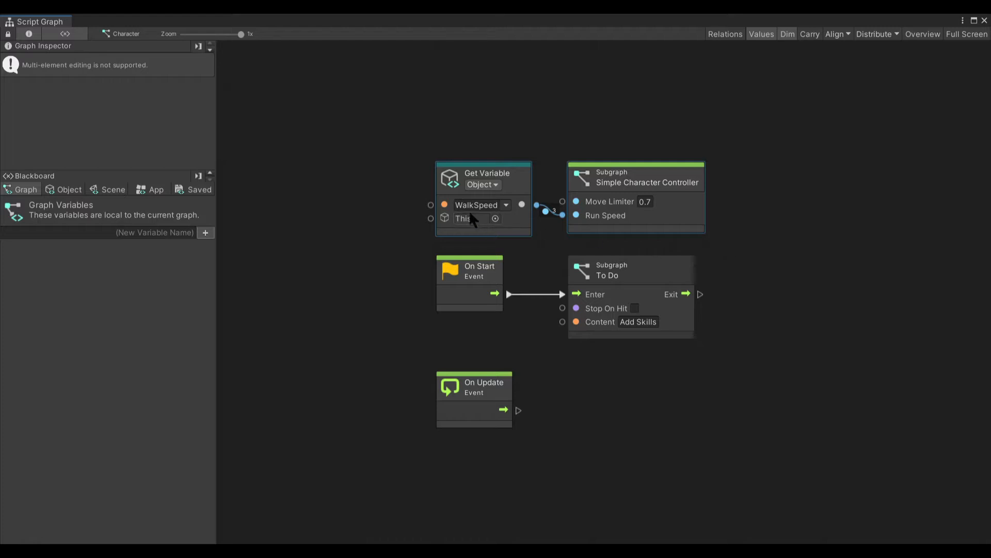
pyautogui.moveTo(651, 222)
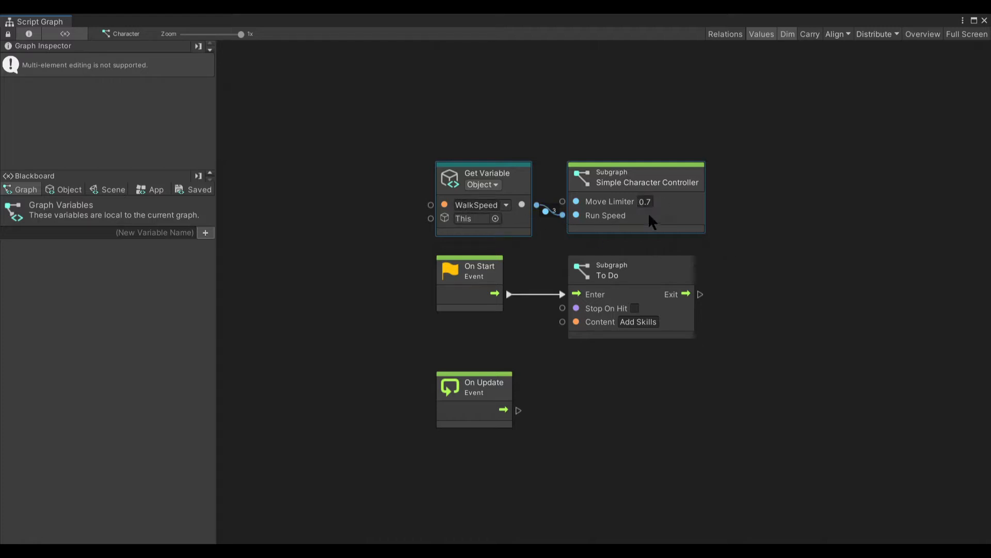
pyautogui.moveTo(657, 214)
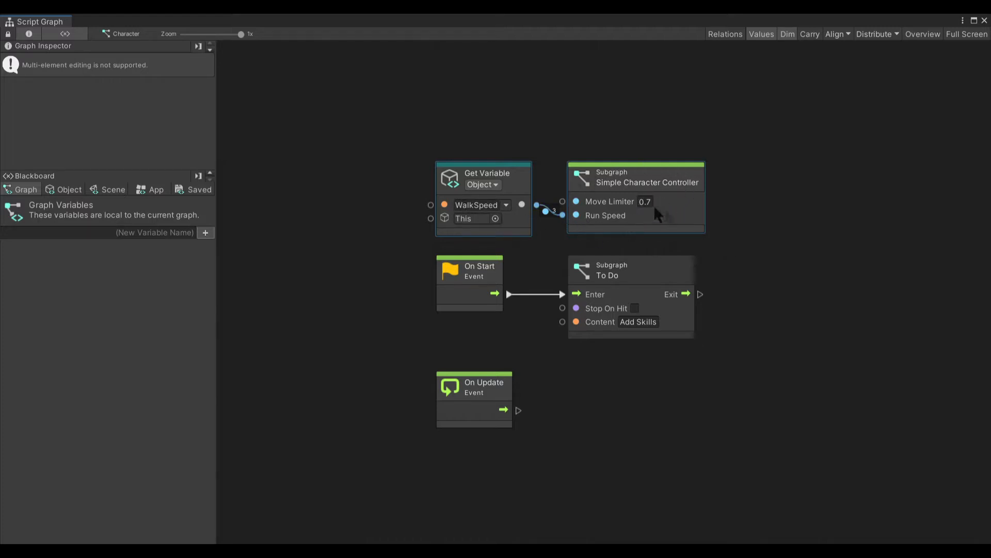
pyautogui.moveTo(683, 184)
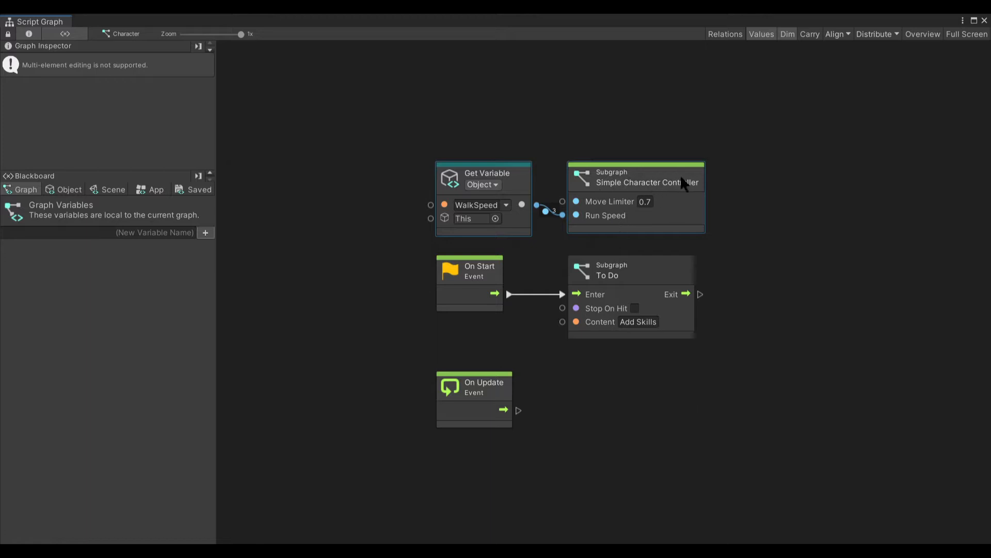
pyautogui.moveTo(552, 257)
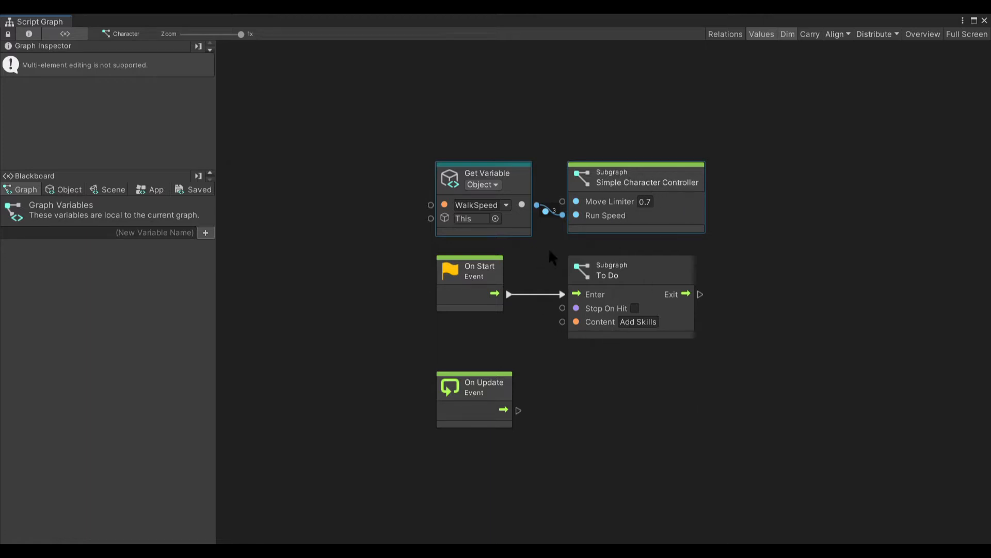
pyautogui.click(631, 268)
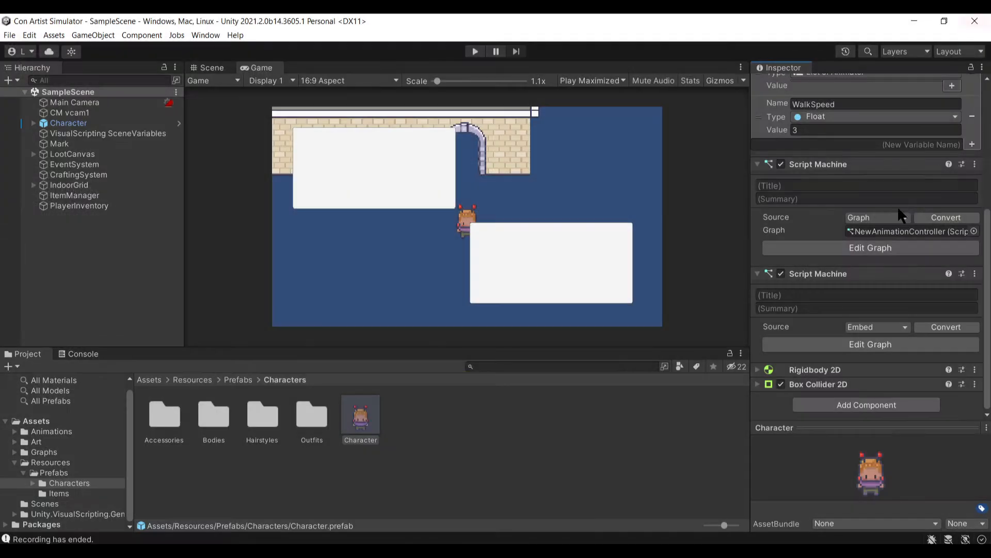
# - Browse the Character's NewAnimationController graph with the Graph Inspector hidden
pyautogui.click(870, 247)
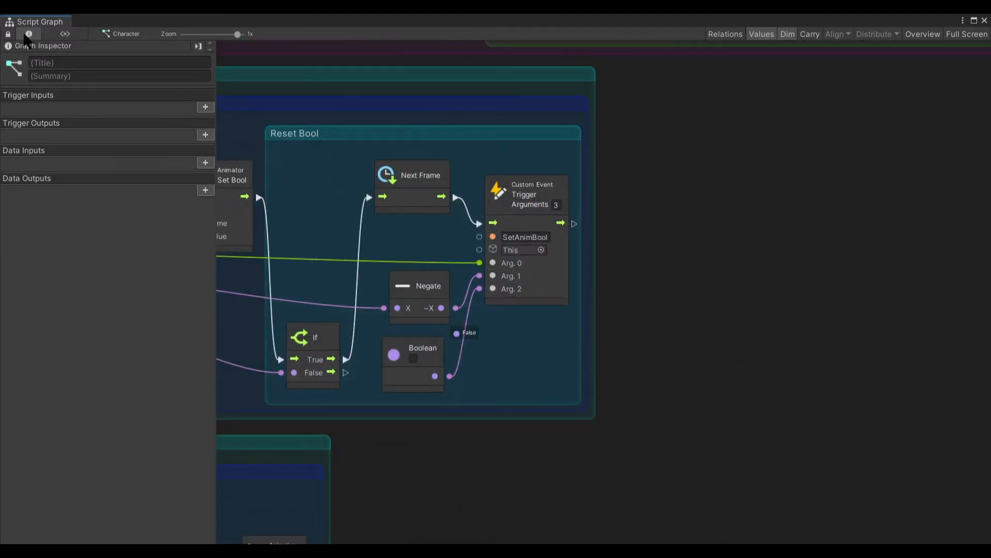
pyautogui.click(29, 33)
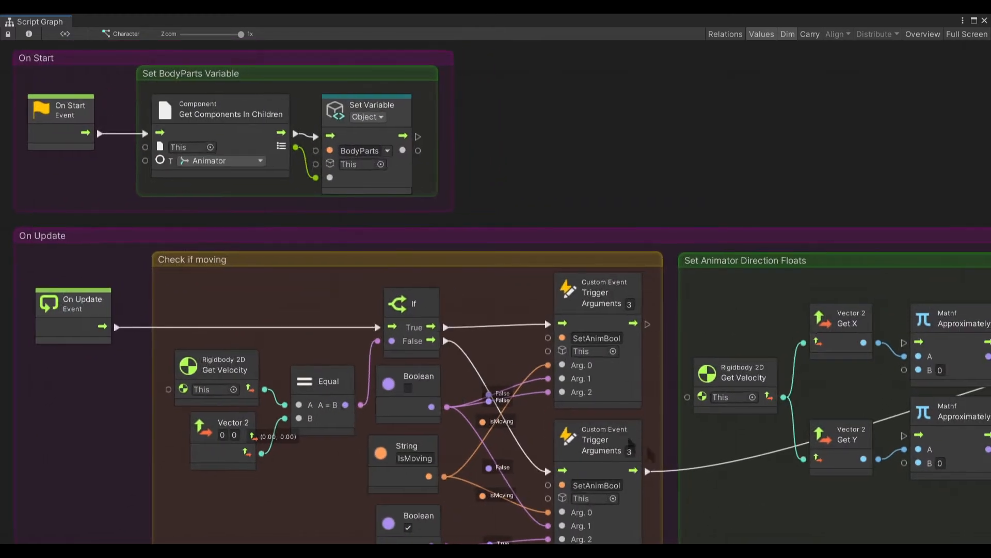
pyautogui.scroll(-3)
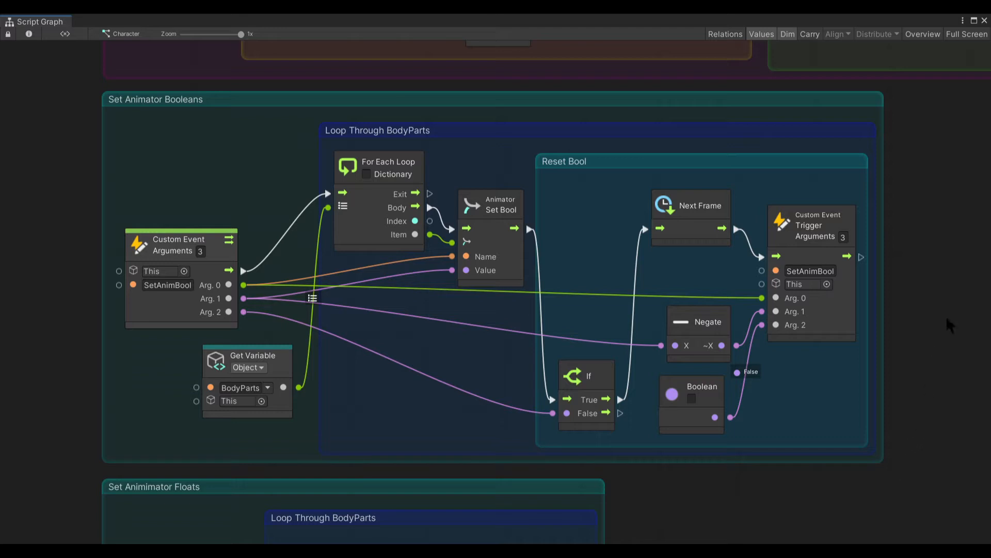
pyautogui.moveTo(942, 420)
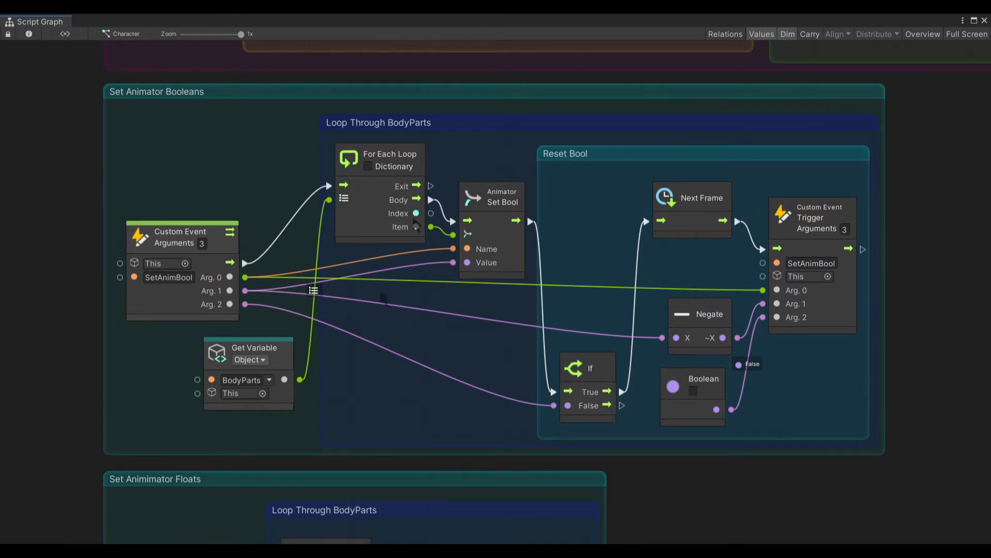
pyautogui.scroll(-3)
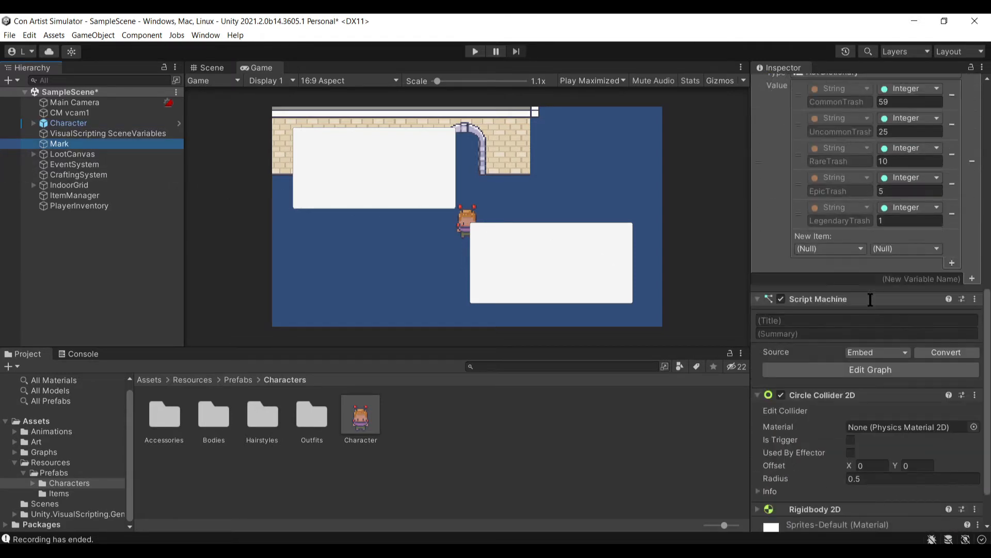
# - Scroll to Mark's Script Machine and open its embedded graph
pyautogui.scroll(-3)
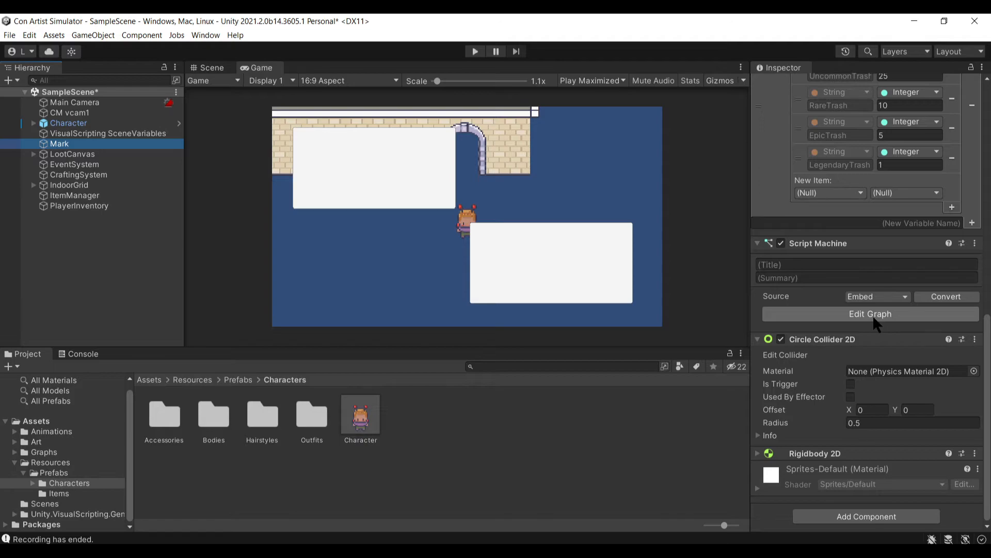
pyautogui.click(870, 313)
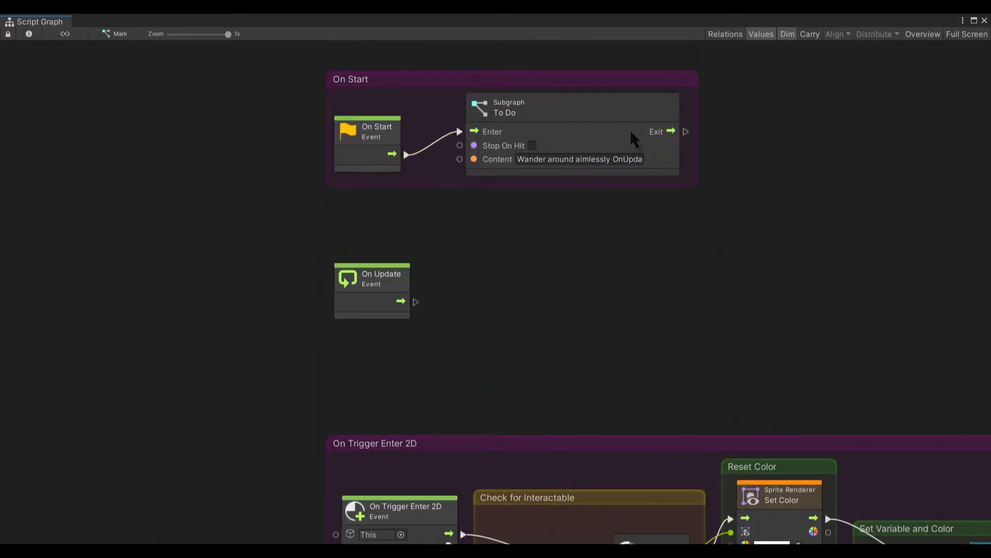
pyautogui.moveTo(594, 94)
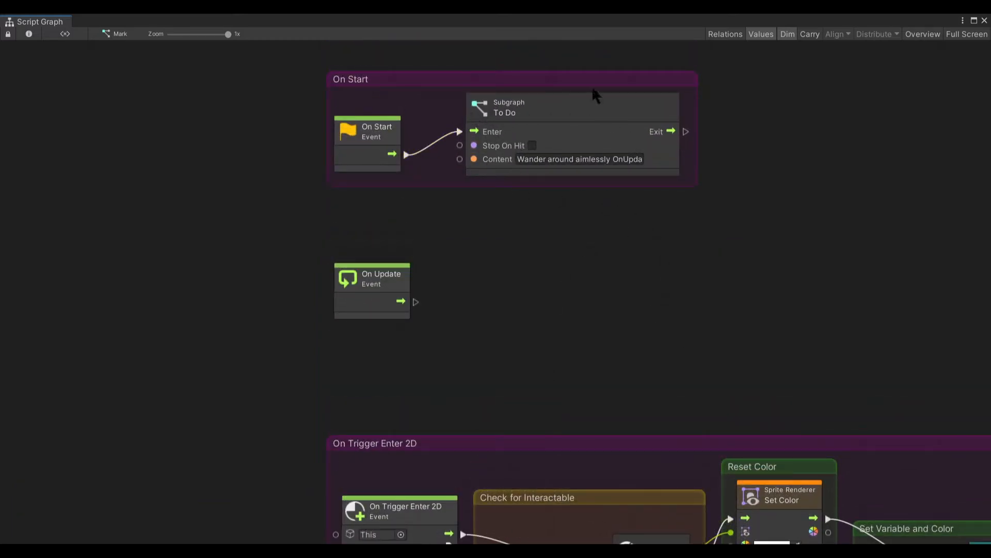
pyautogui.moveTo(688, 387)
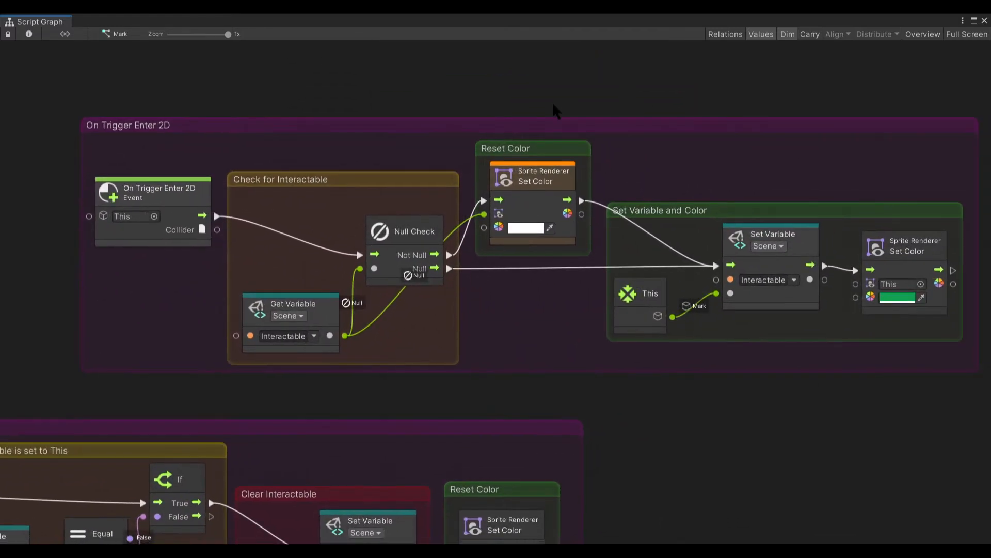
pyautogui.moveTo(604, 425)
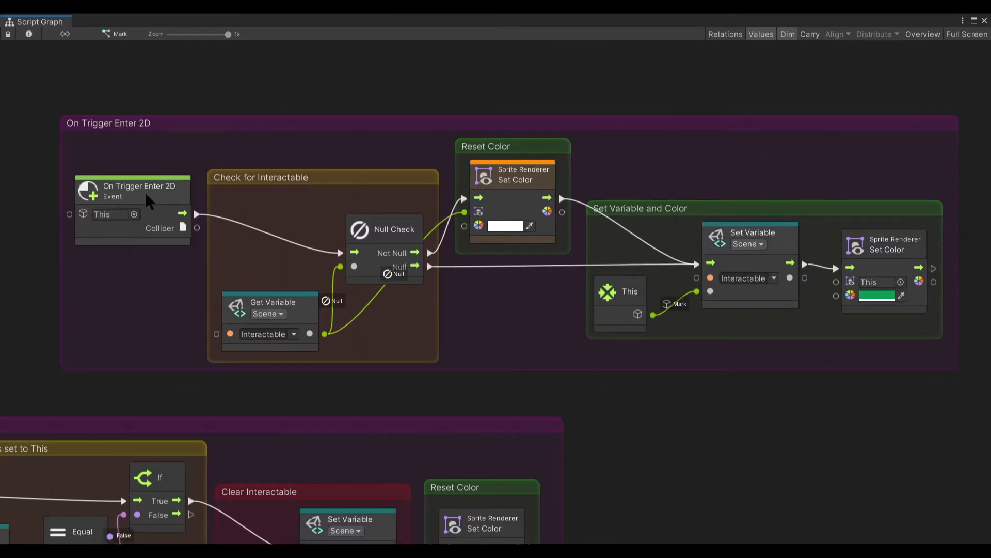
pyautogui.moveTo(233, 340)
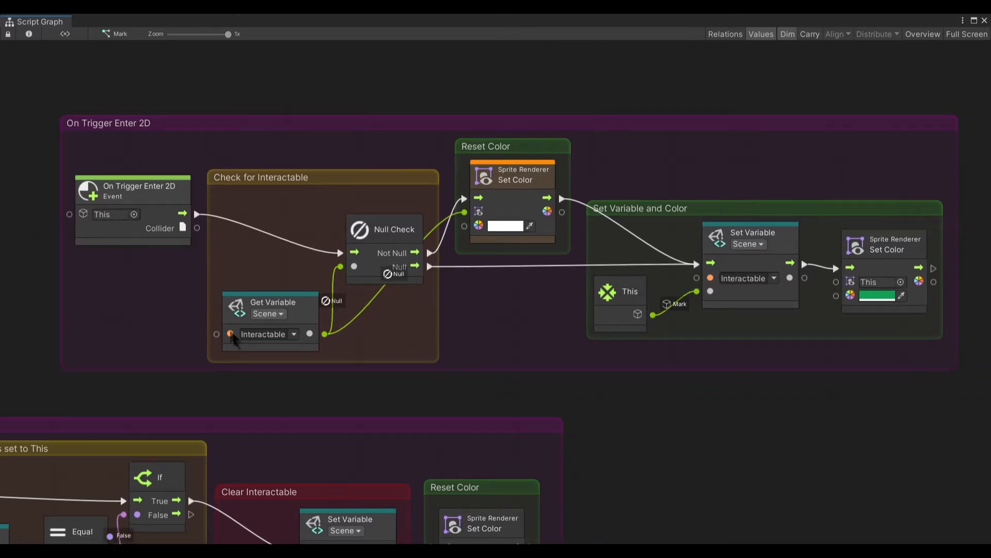
pyautogui.moveTo(370, 247)
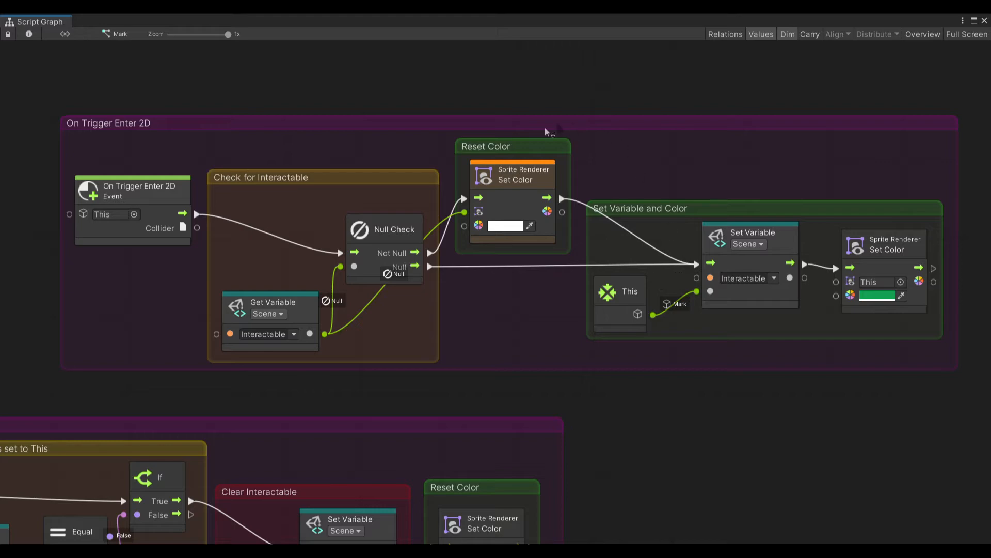
pyautogui.moveTo(646, 470)
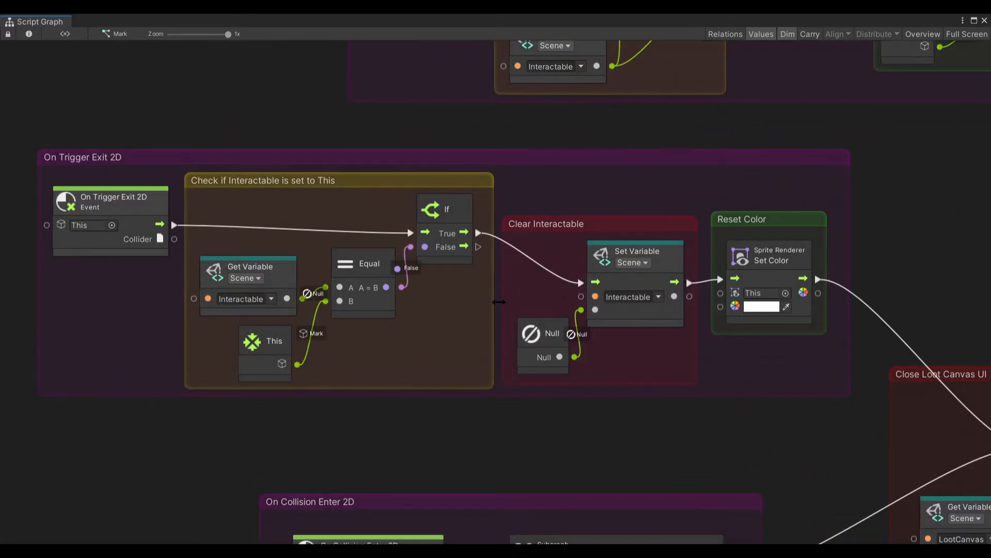
pyautogui.moveTo(776, 437)
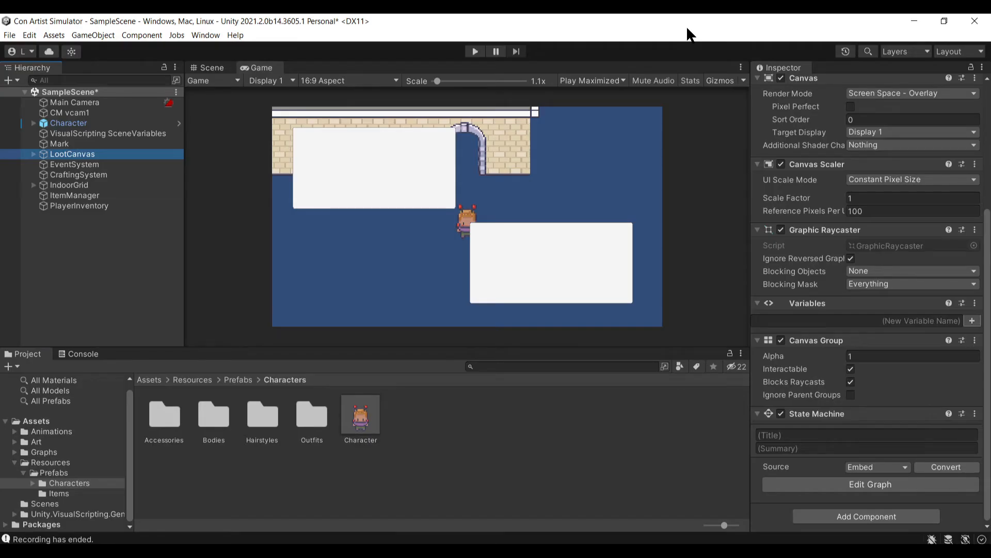
# - Expand LootCanvas in the Hierarchy and open its State Machine graph
pyautogui.click(33, 154)
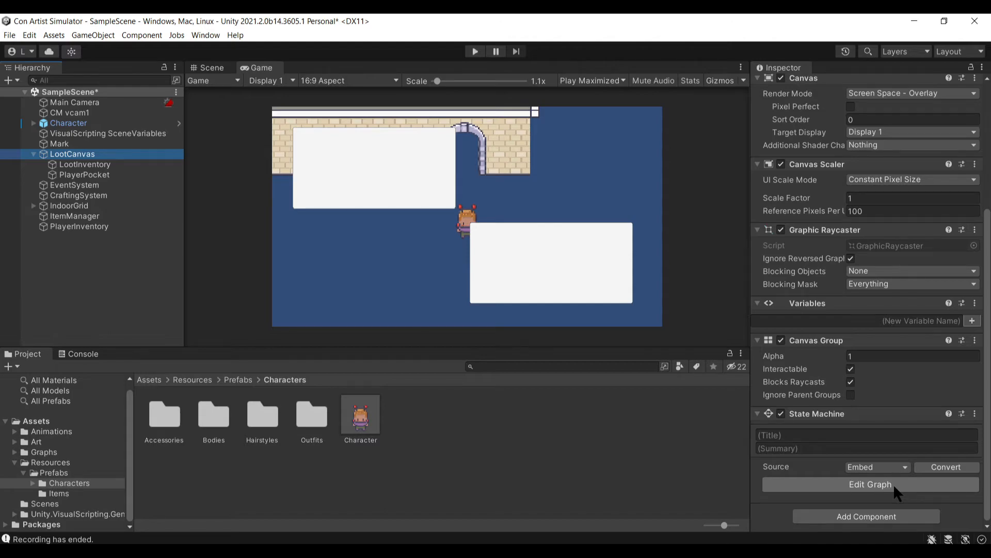
pyautogui.click(870, 484)
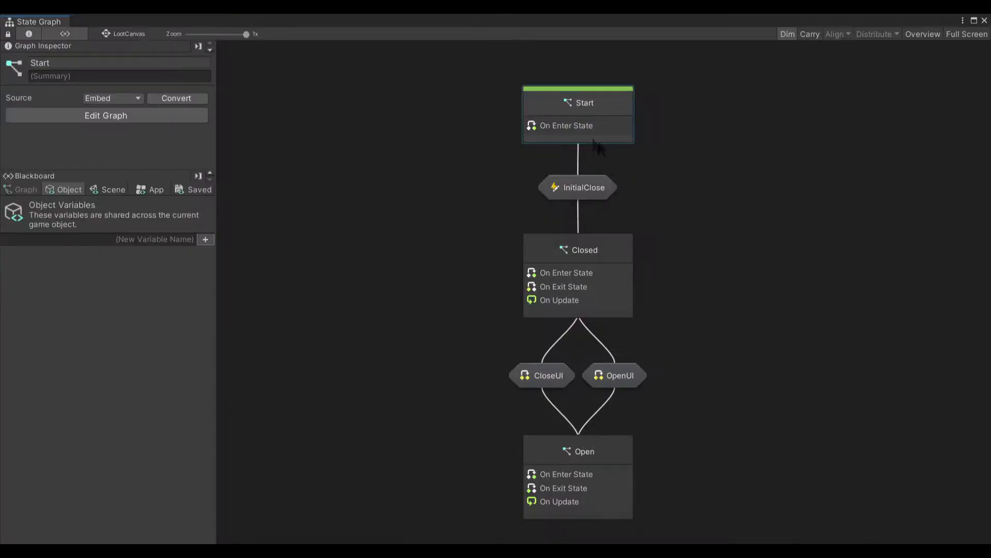
pyautogui.moveTo(702, 151)
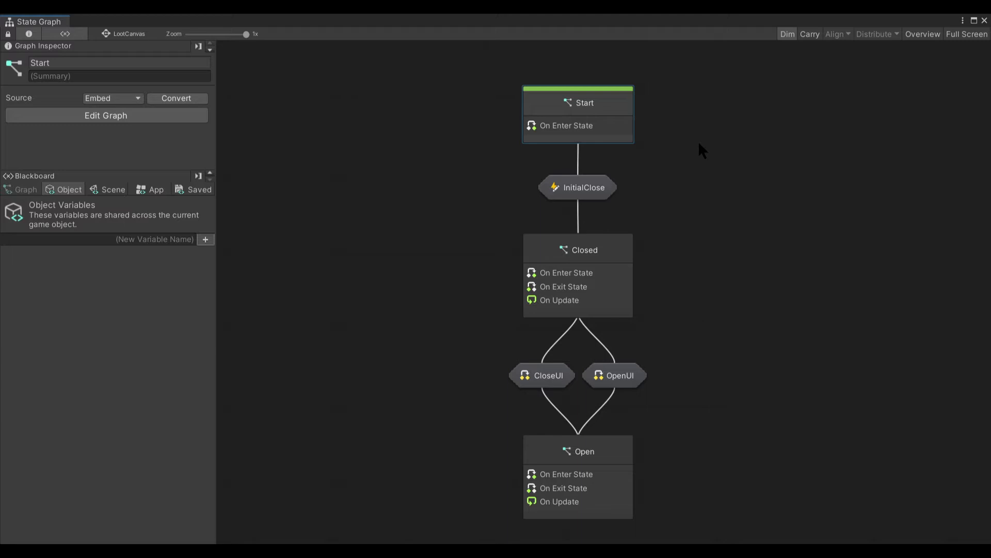
pyautogui.moveTo(611, 122)
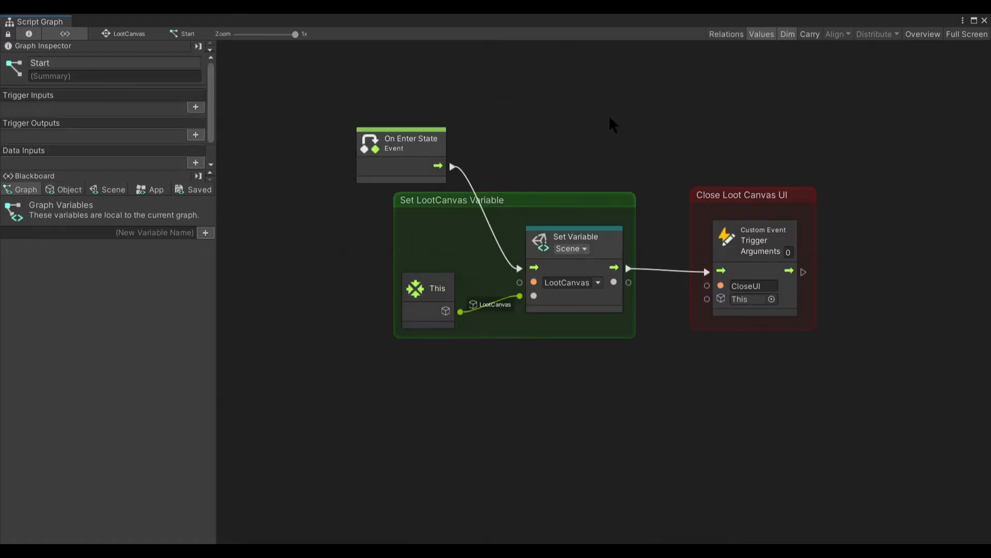
pyautogui.moveTo(340, 93)
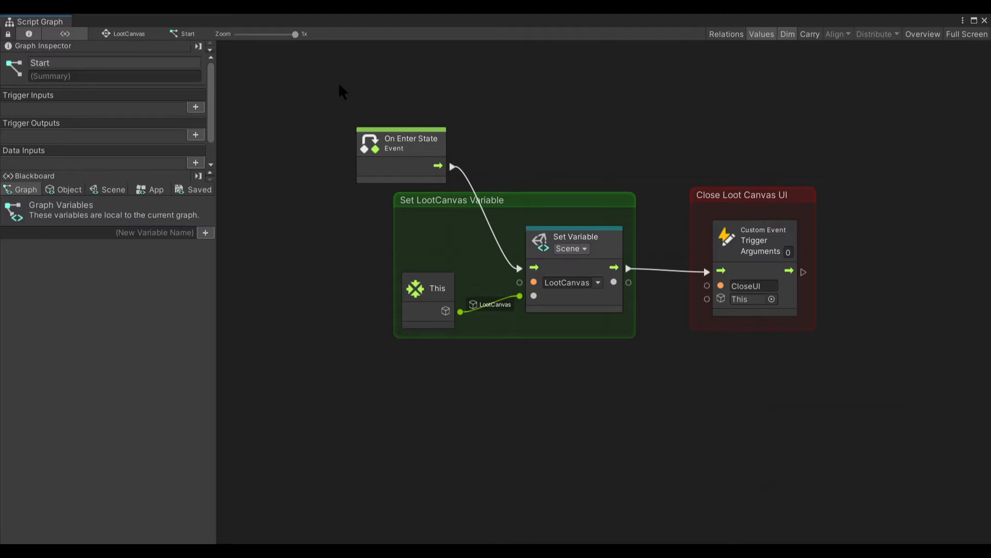
pyautogui.moveTo(406, 316)
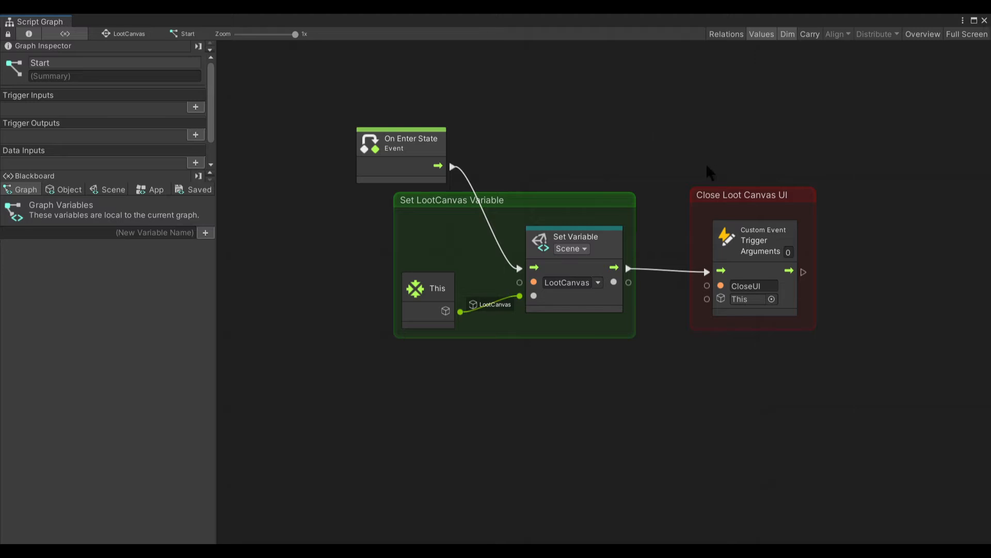
pyautogui.moveTo(715, 215)
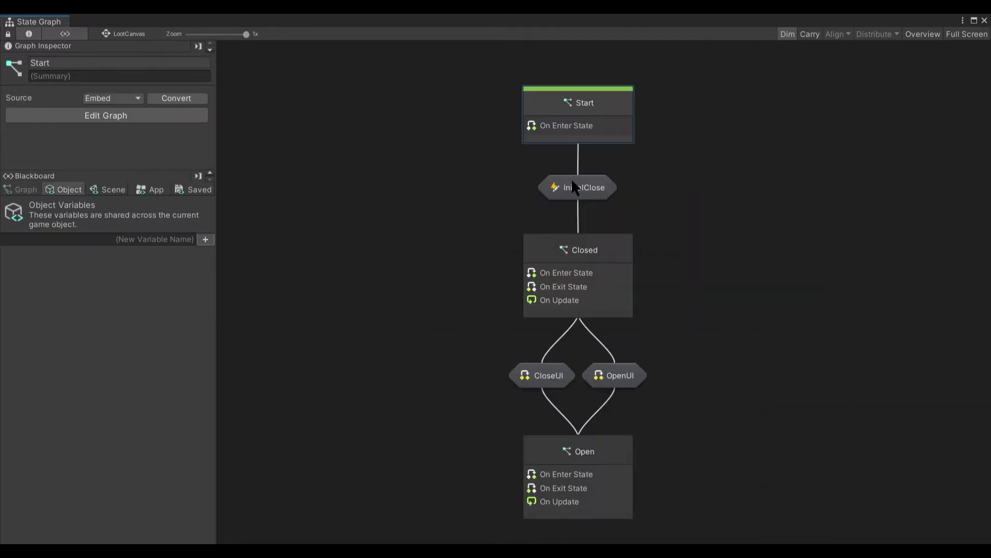
# - View the CloseUI transition graph, return to LootCanvas, then open the Closed state
pyautogui.doubleClick(577, 186)
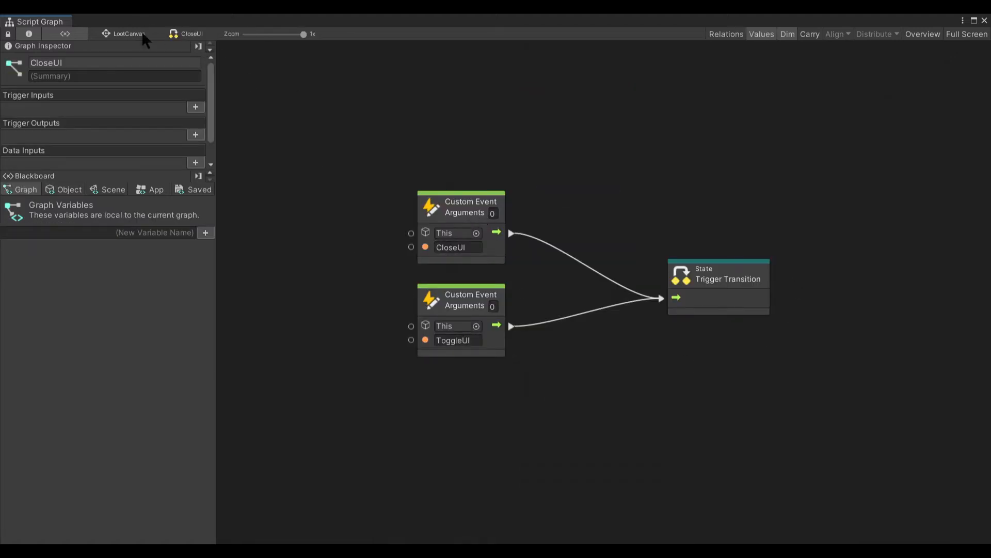
pyautogui.click(190, 34)
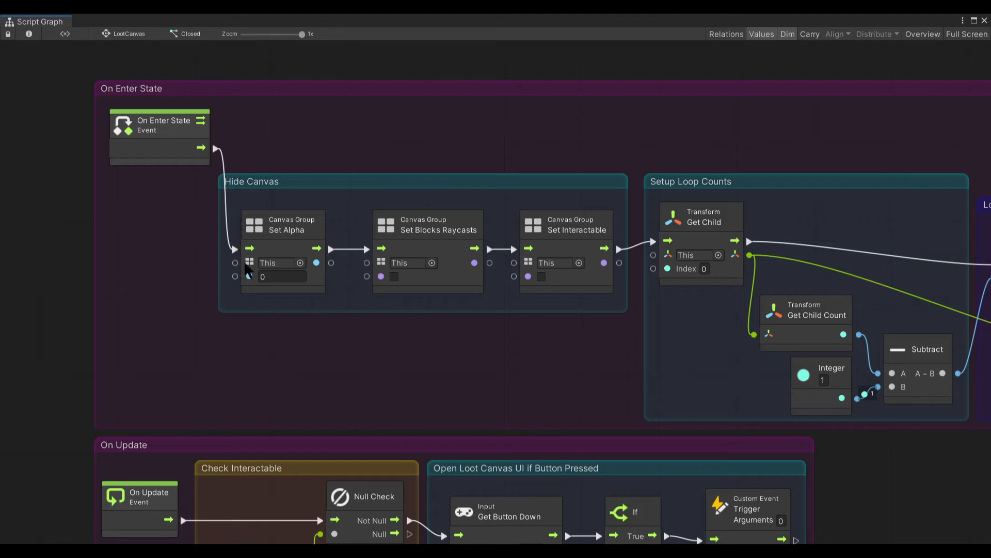
pyautogui.moveTo(570, 315)
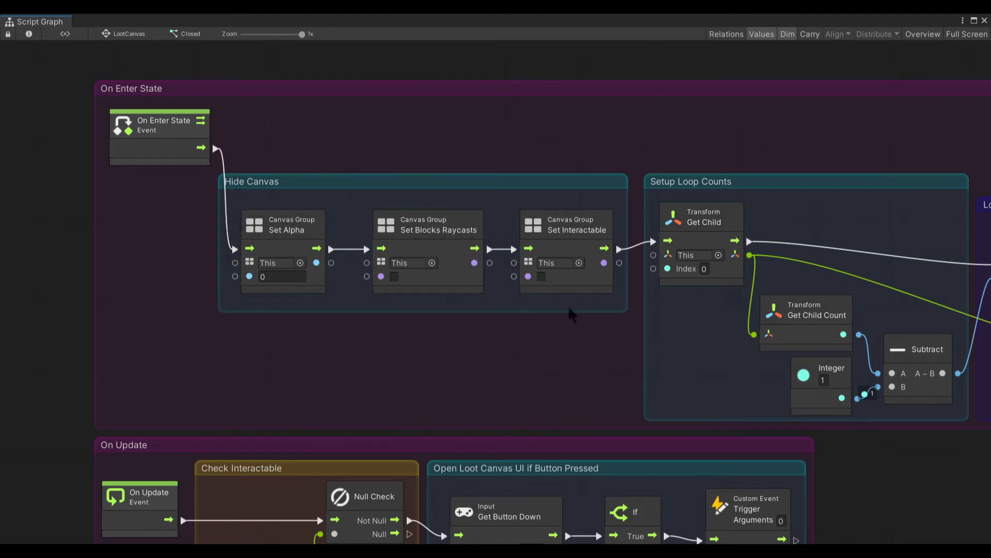
pyautogui.moveTo(405, 256)
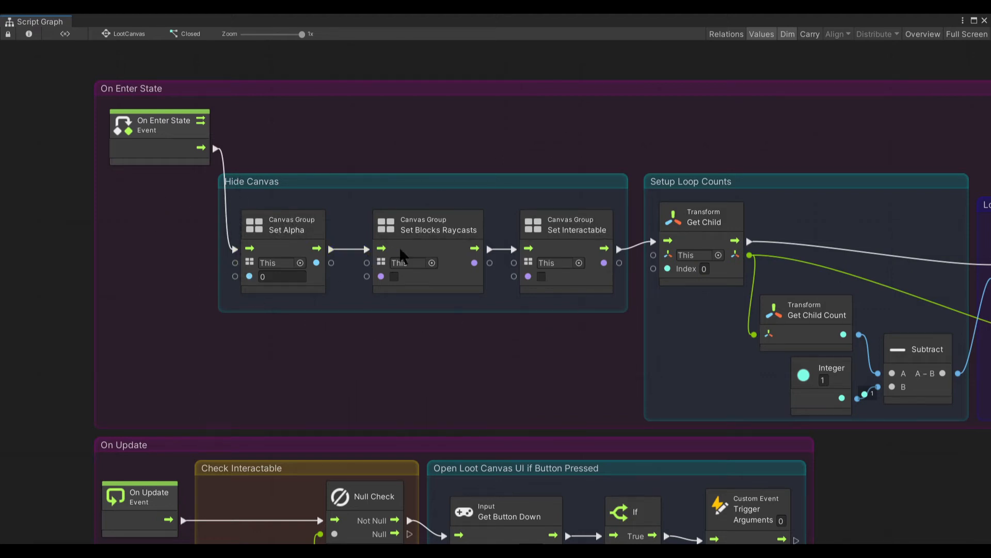
pyautogui.moveTo(696, 76)
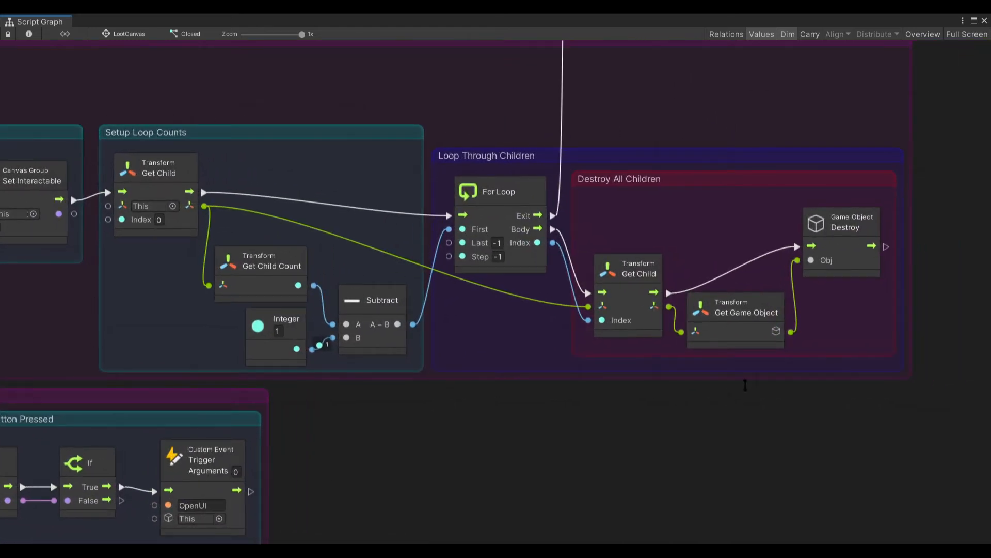
pyautogui.moveTo(682, 239)
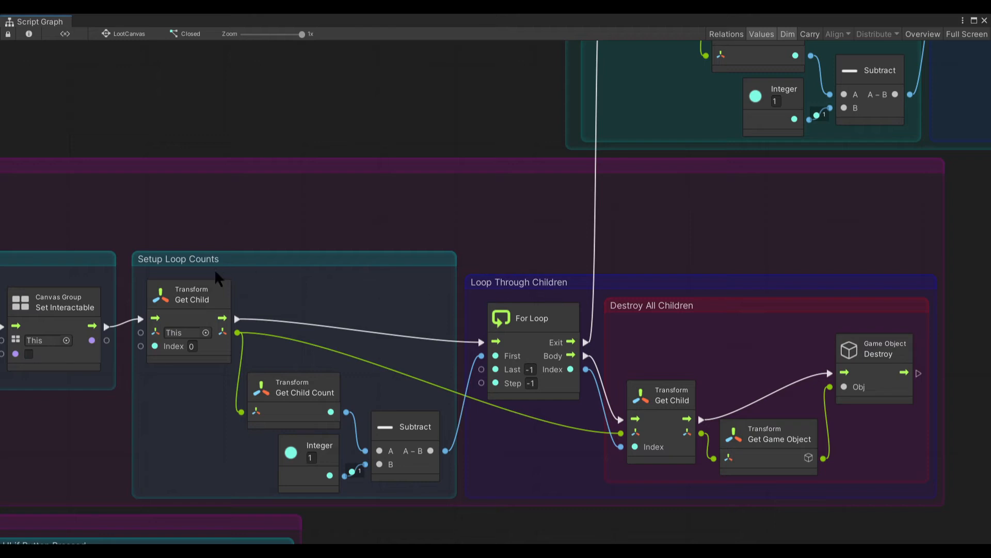
pyautogui.moveTo(203, 349)
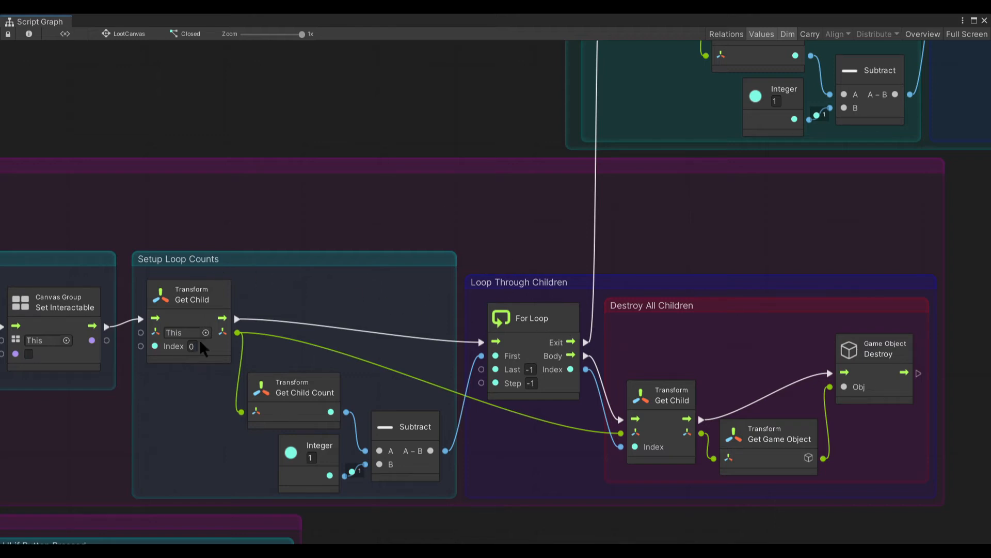
pyautogui.moveTo(694, 406)
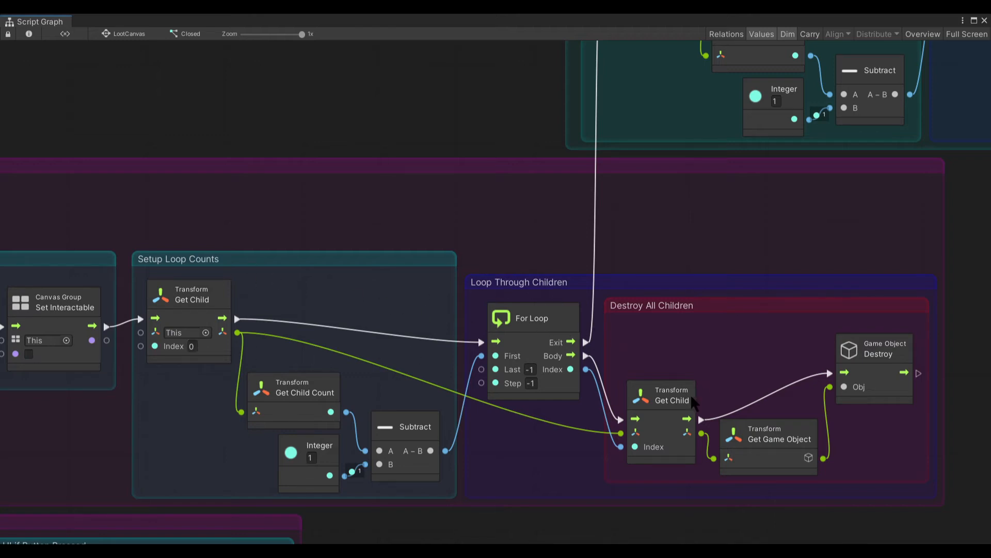
pyautogui.moveTo(781, 430)
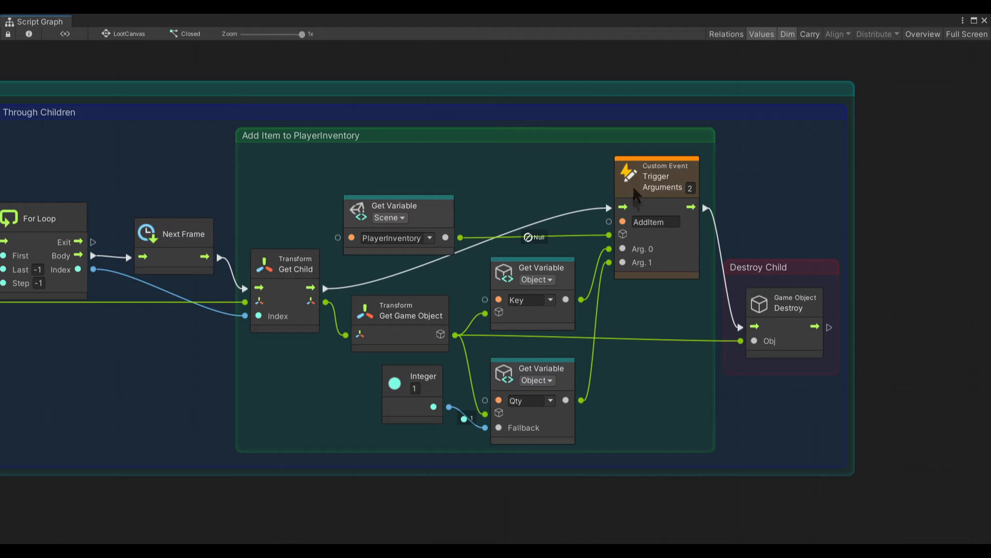
pyautogui.click(655, 222)
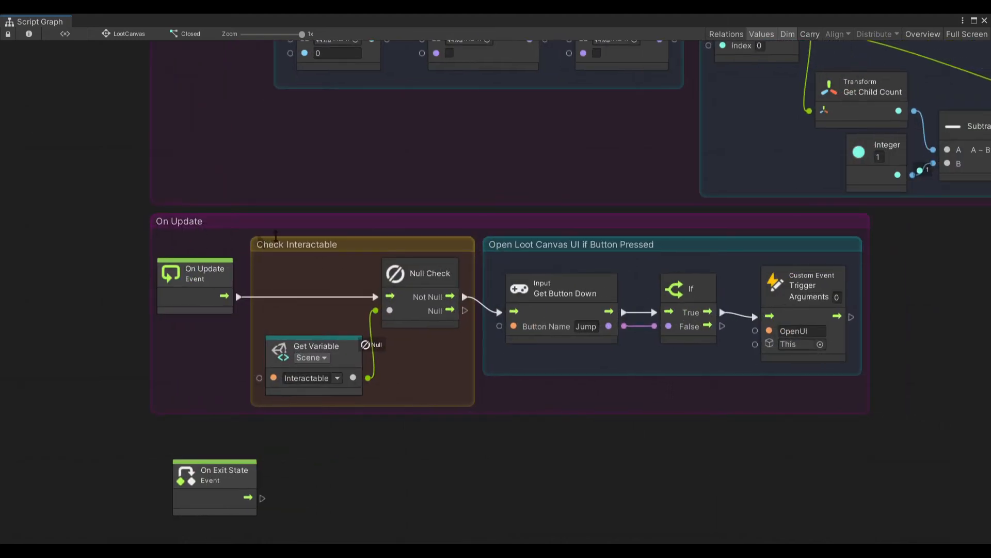
pyautogui.moveTo(423, 304)
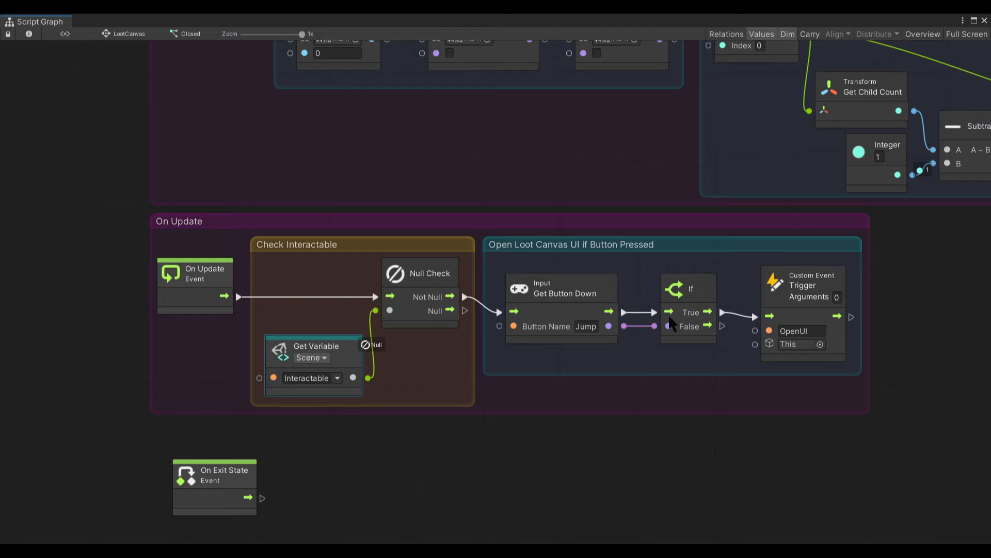
pyautogui.click(801, 330)
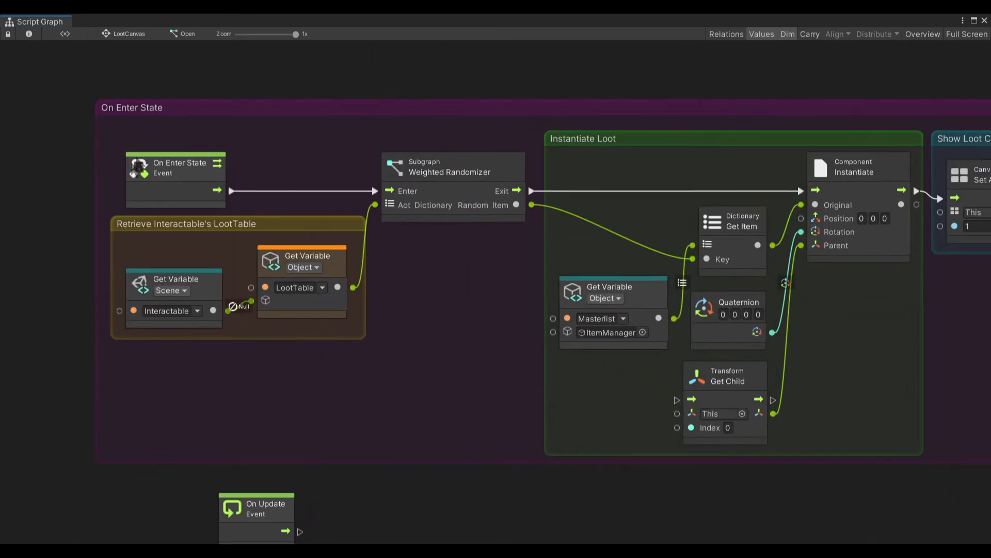
pyautogui.moveTo(417, 174)
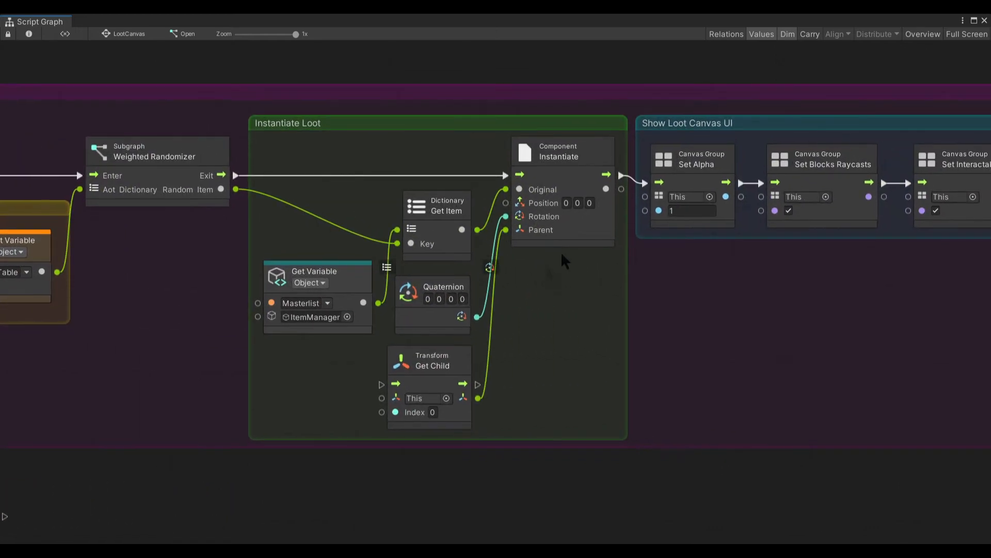
pyautogui.moveTo(433, 213)
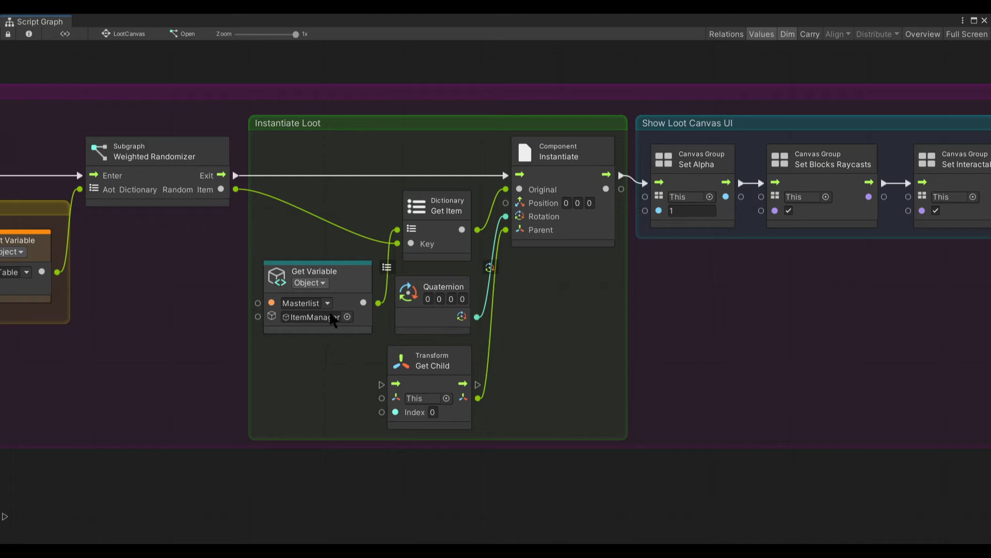
pyautogui.moveTo(767, 356)
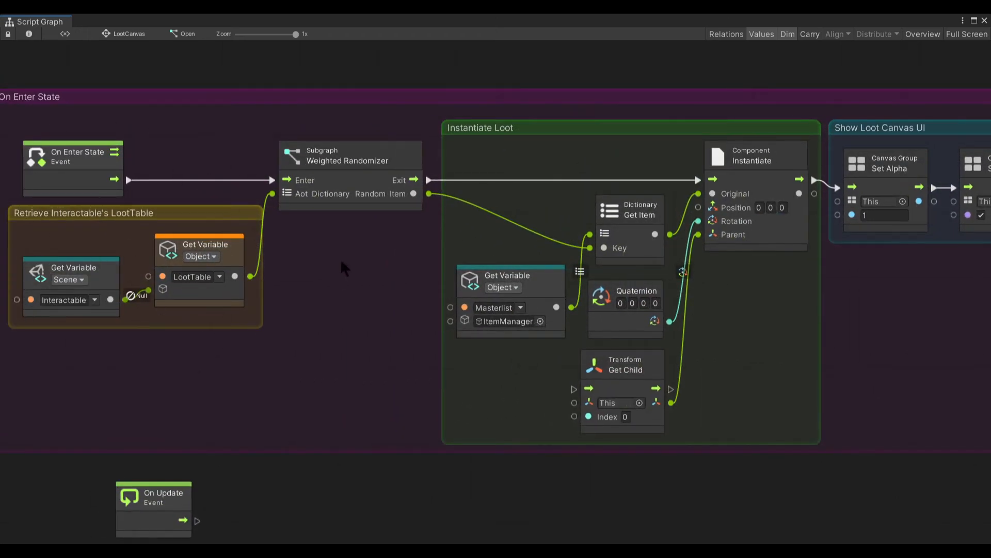
pyautogui.moveTo(606, 258)
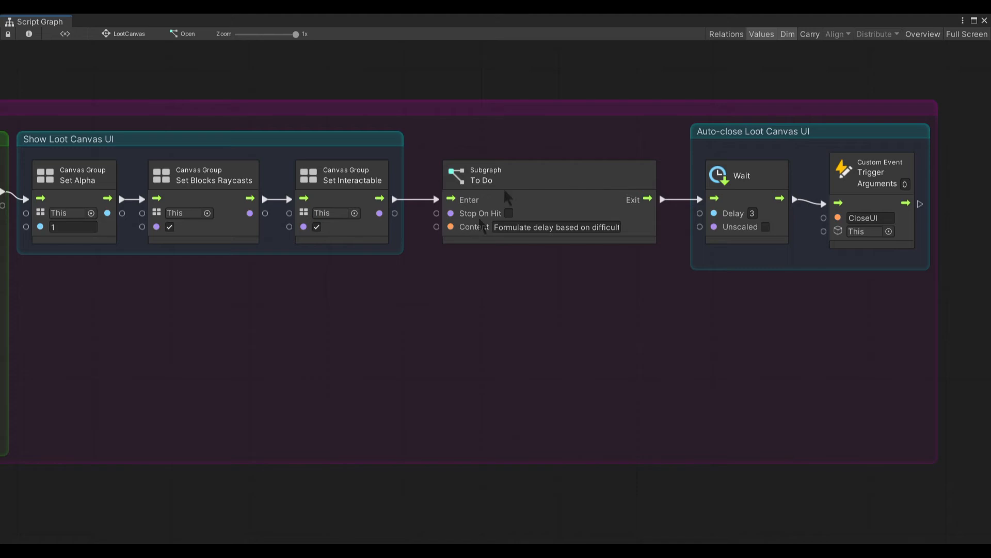
pyautogui.moveTo(775, 179)
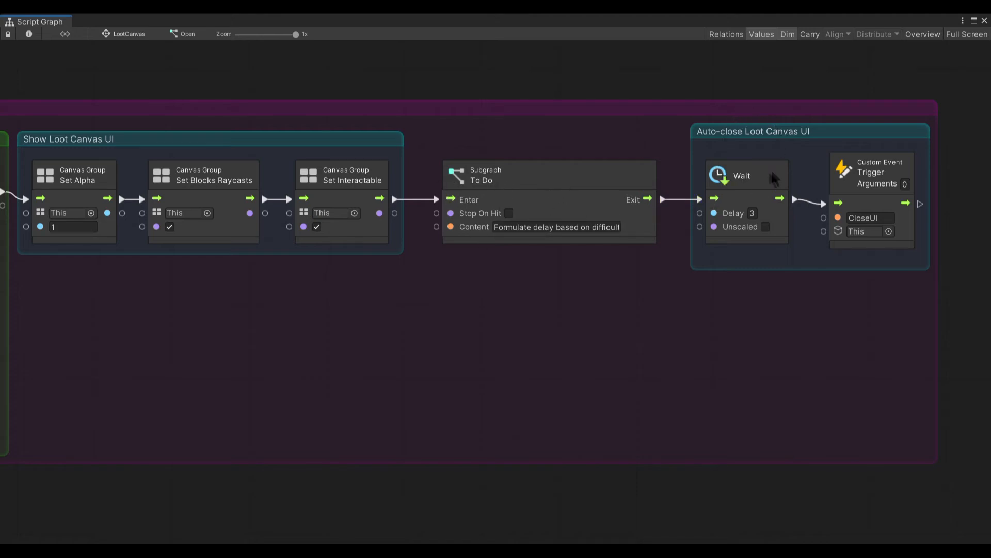
pyautogui.moveTo(637, 226)
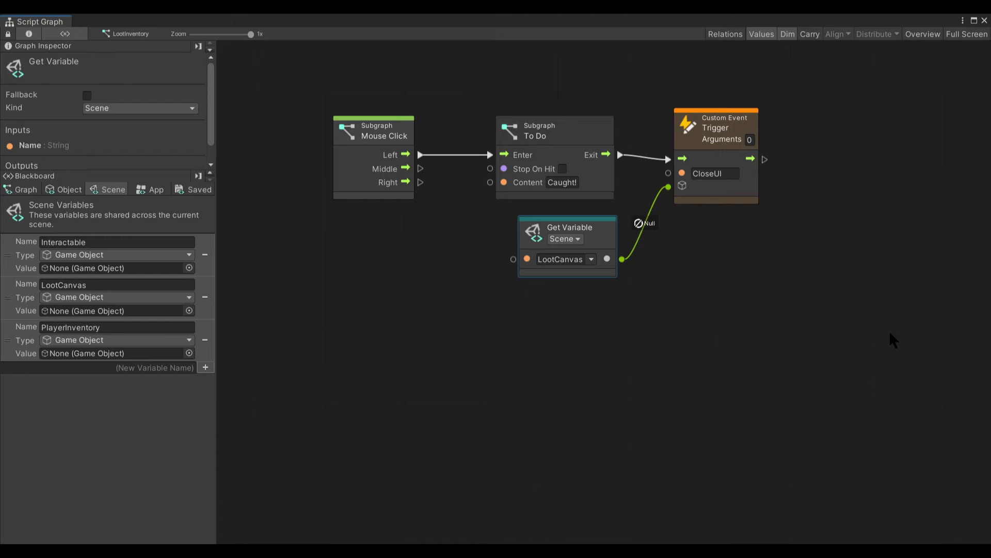
pyautogui.moveTo(864, 338)
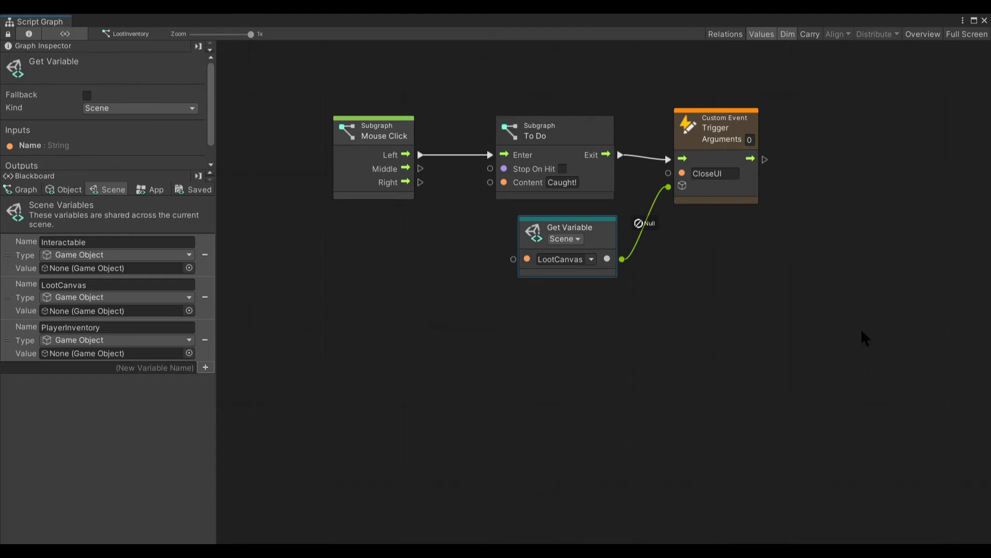
pyautogui.moveTo(385, 139)
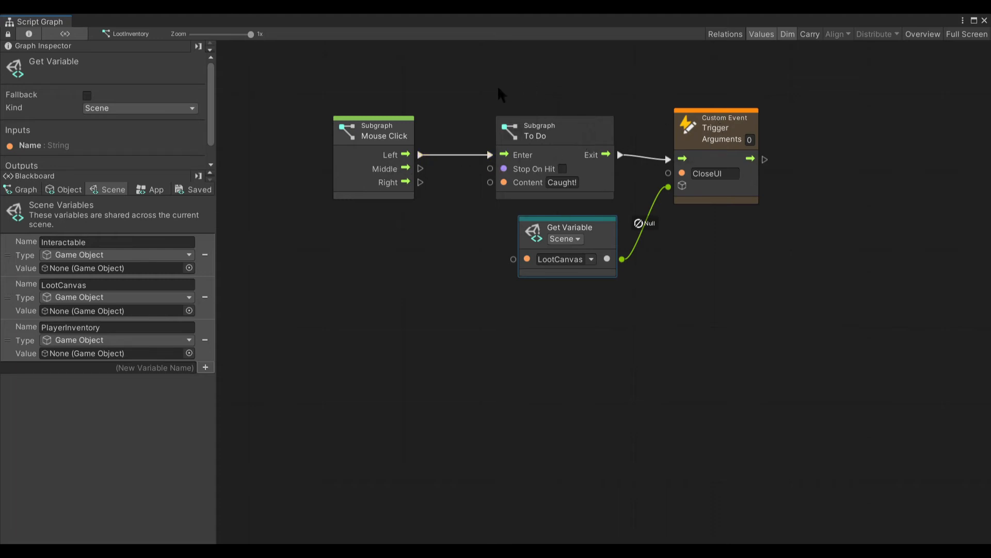
pyautogui.moveTo(656, 202)
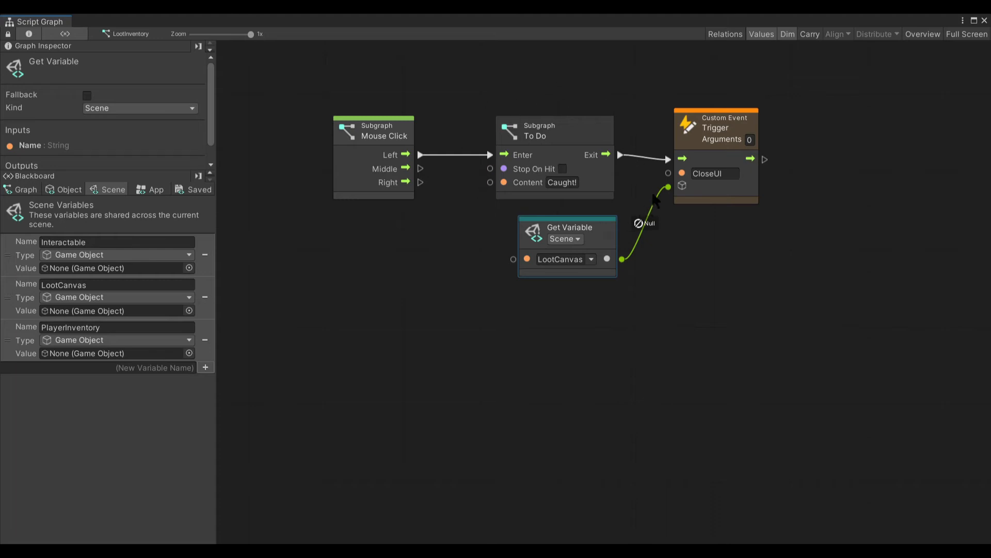
pyautogui.moveTo(983, 21)
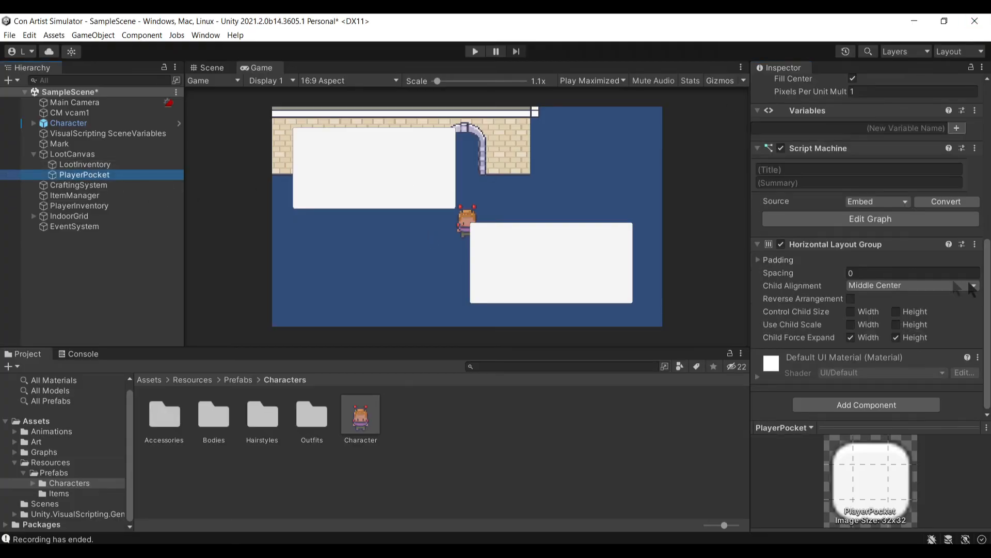
# - Open PlayerPocket's drop-zone Script Machine graph
pyautogui.click(869, 218)
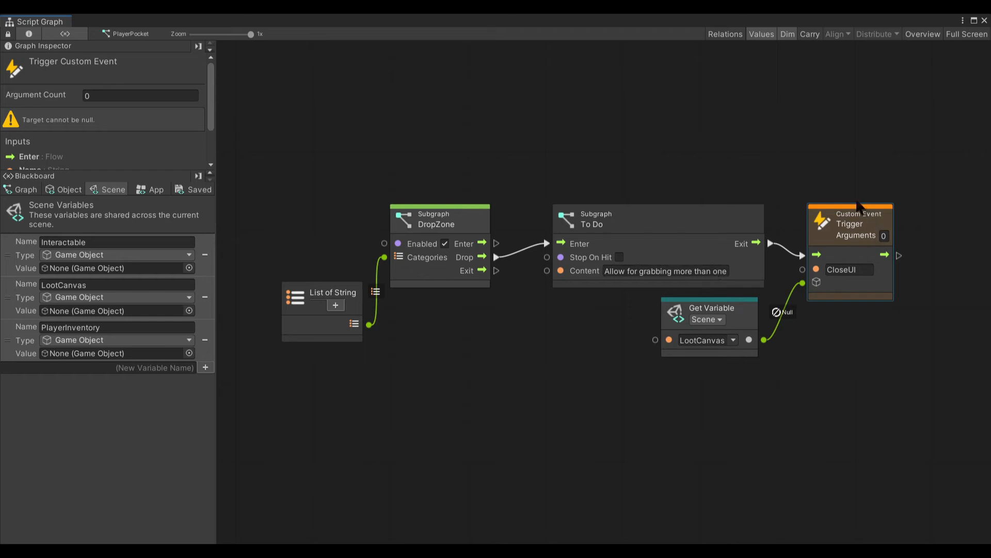
pyautogui.moveTo(958, 121)
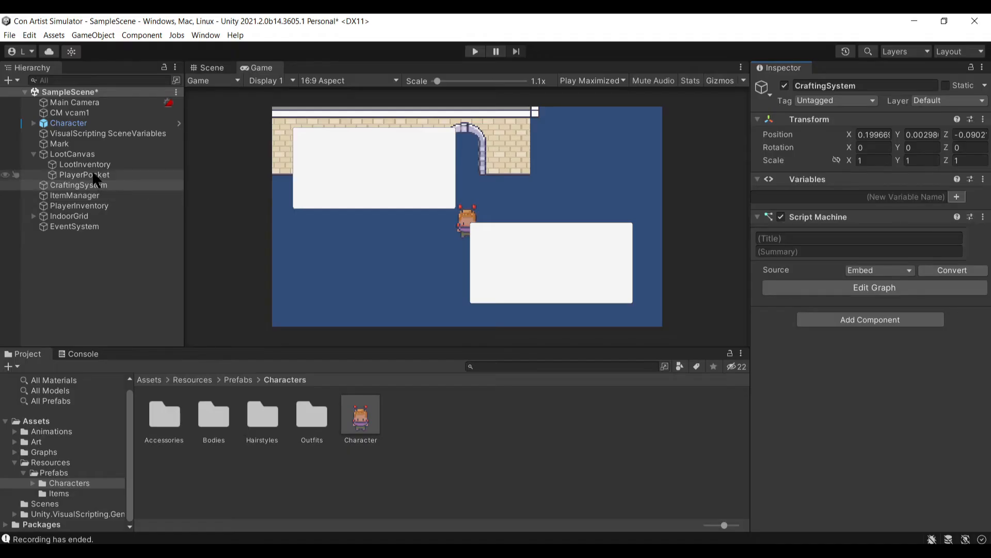
pyautogui.click(79, 185)
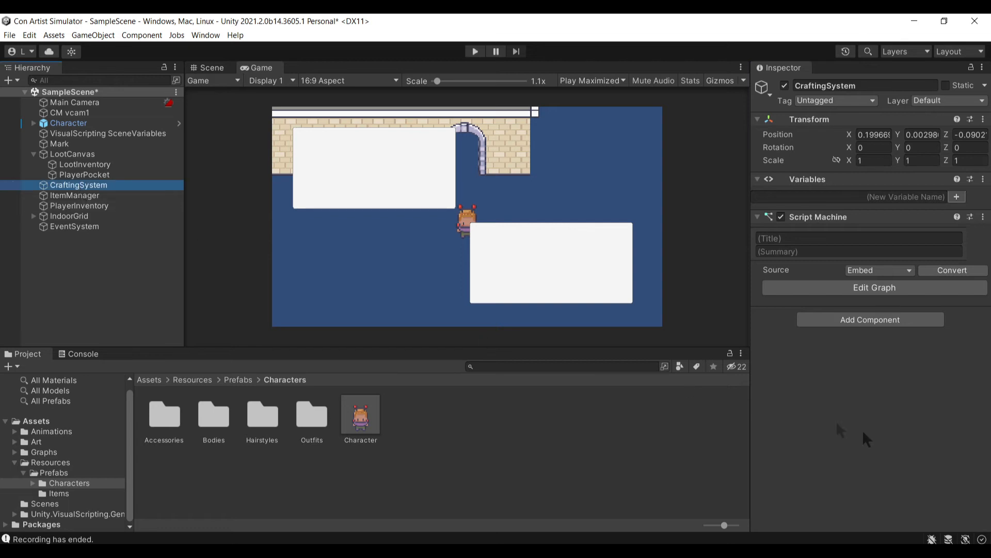
pyautogui.moveTo(859, 447)
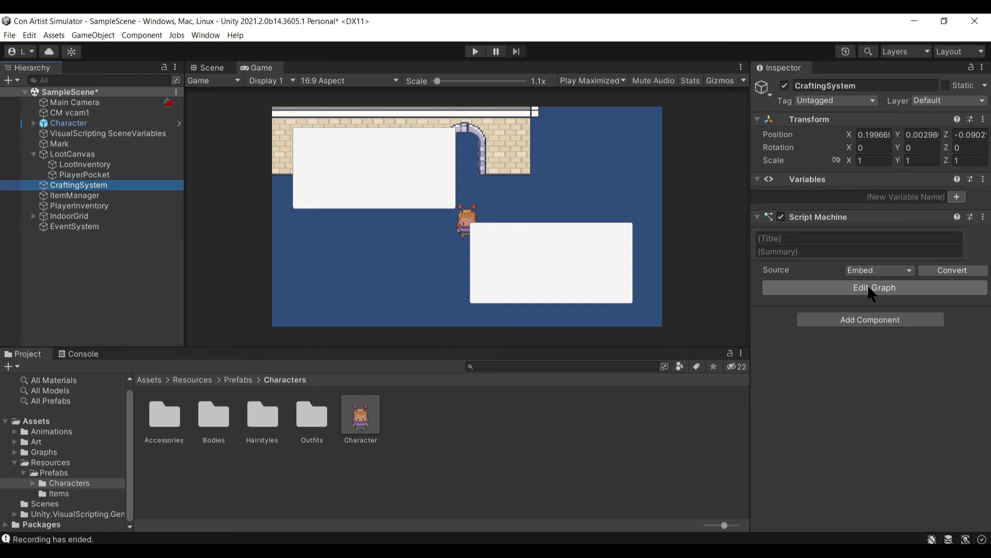
pyautogui.click(875, 287)
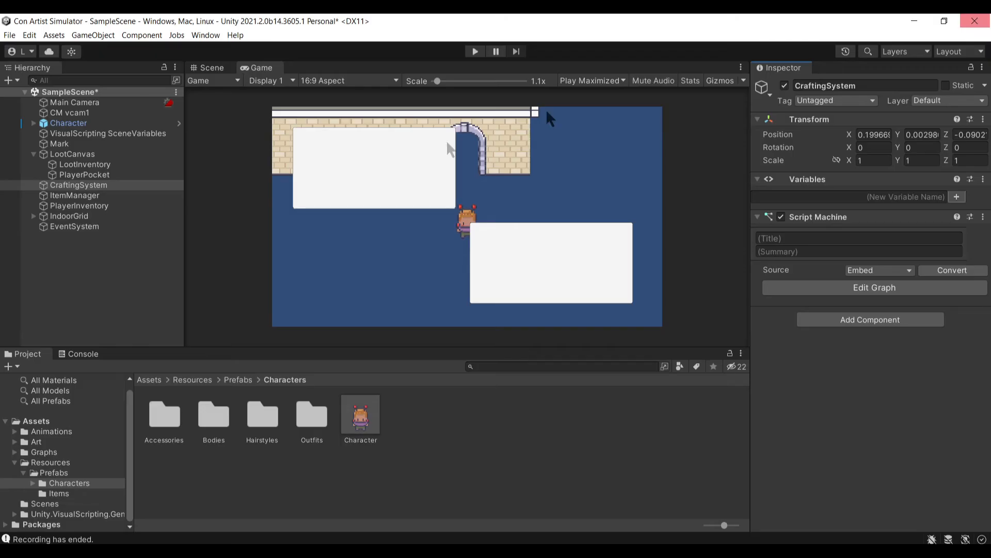
pyautogui.moveTo(59, 203)
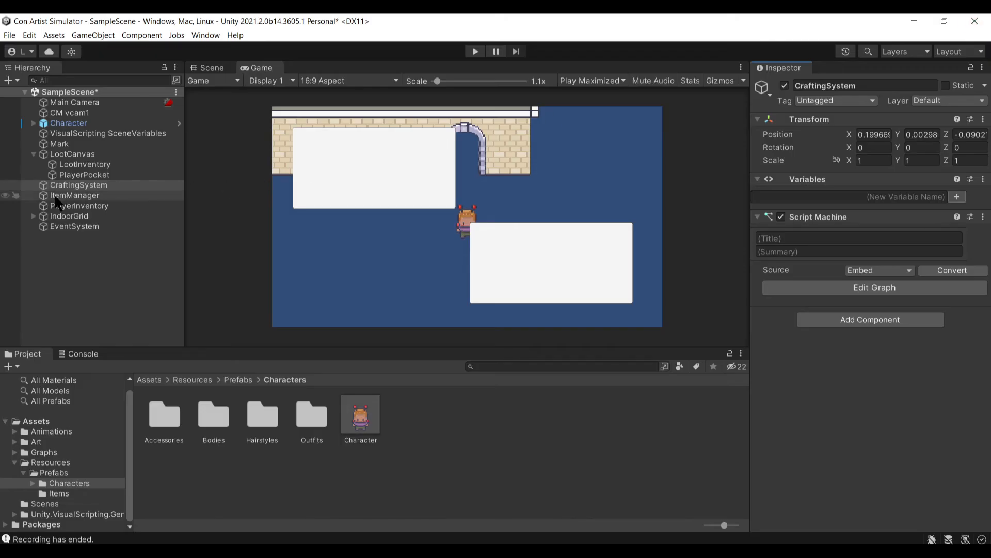
# - Open ItemManager's graph, then LootCanvas's state machine graph, then select PlayerInventory
pyautogui.click(75, 195)
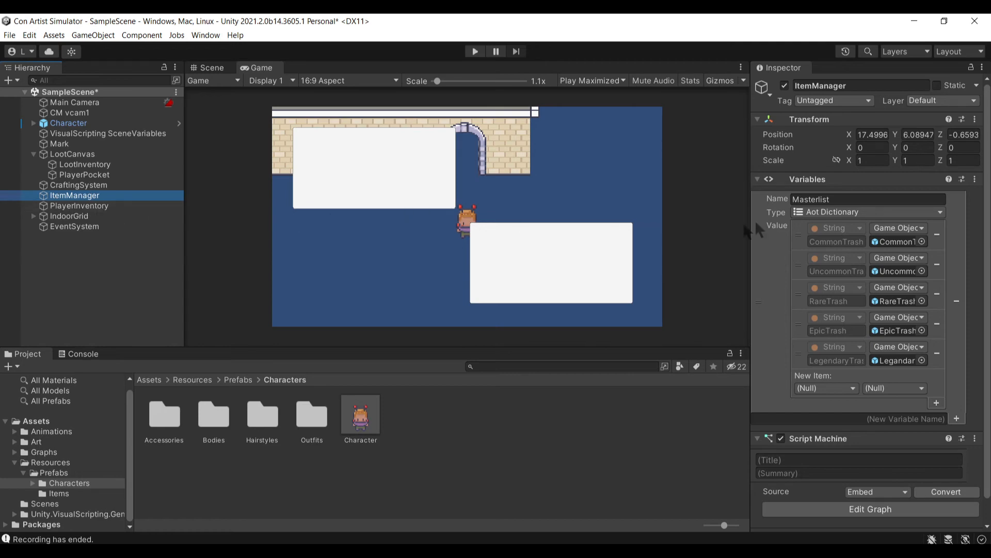
pyautogui.scroll(-3)
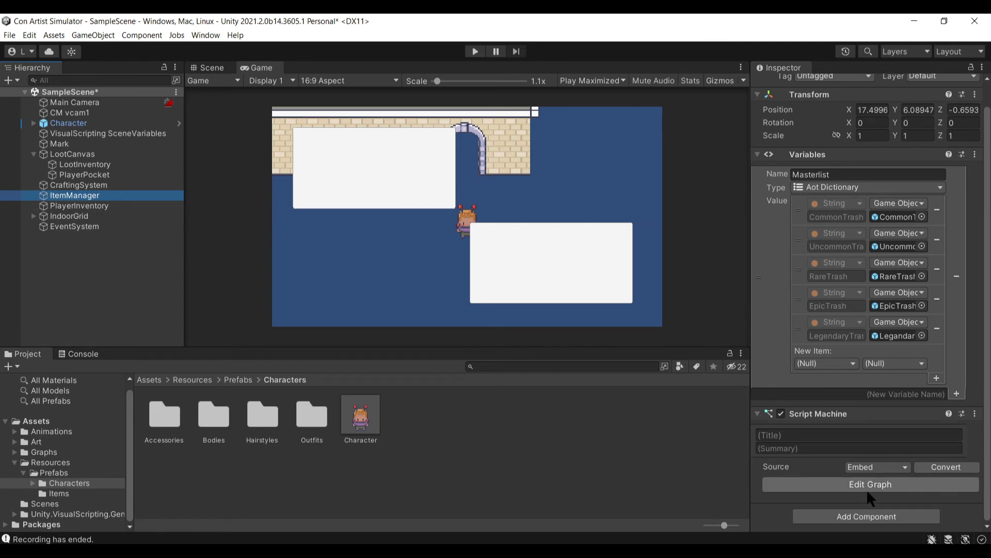
pyautogui.click(870, 484)
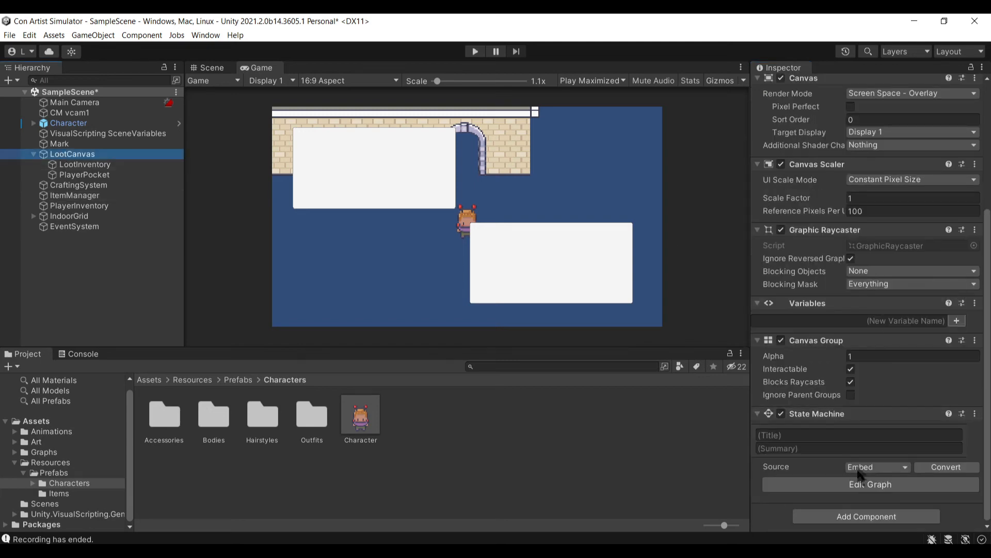
pyautogui.click(871, 484)
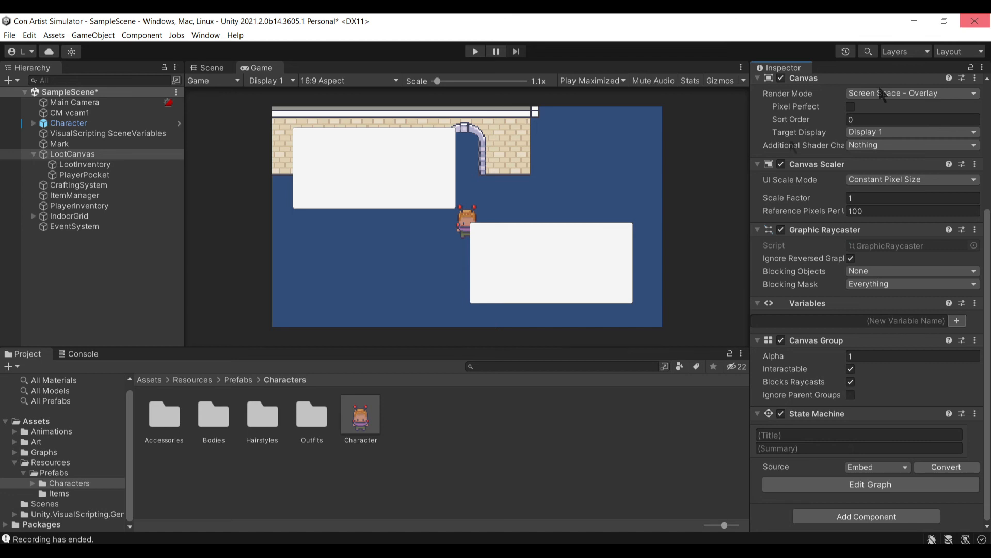
pyautogui.click(80, 206)
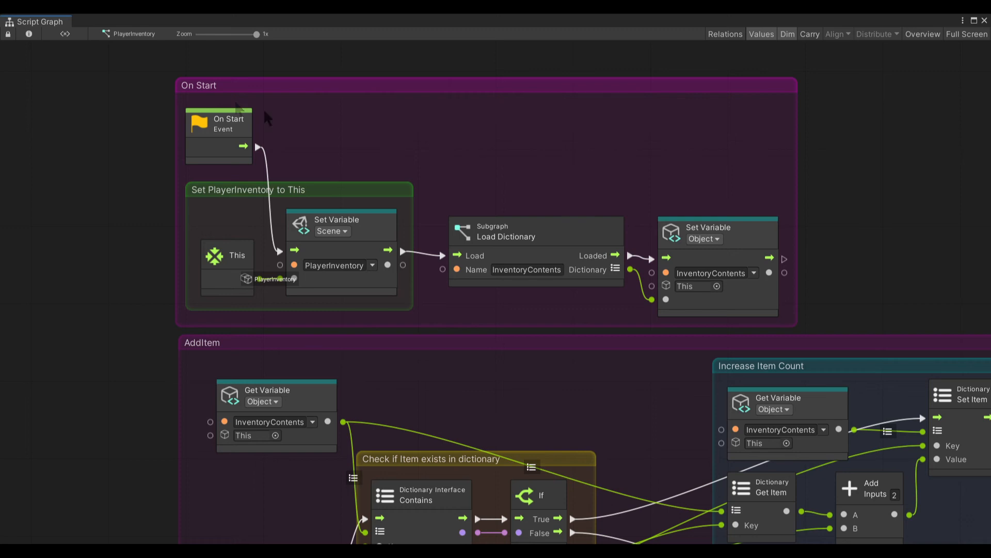
pyautogui.moveTo(364, 237)
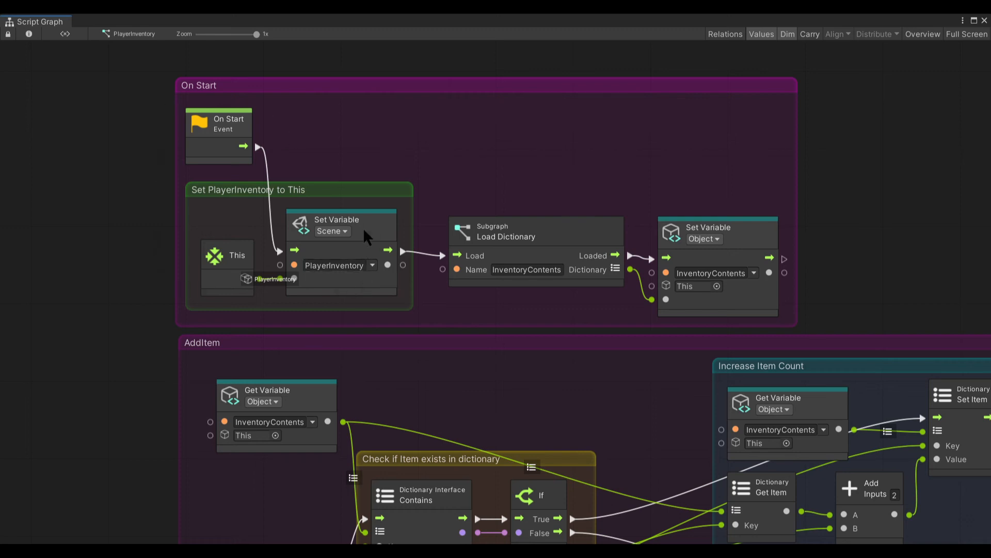
pyautogui.moveTo(531, 212)
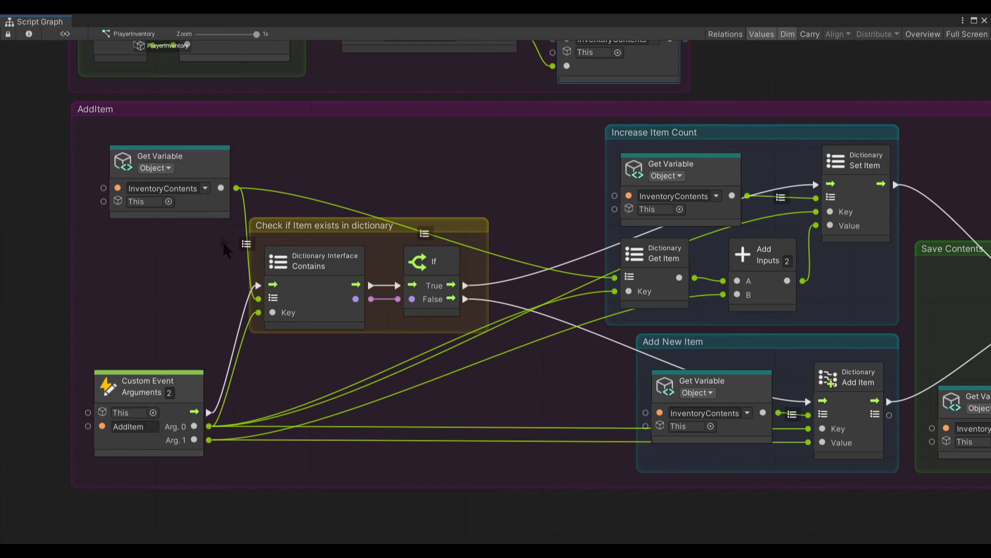
pyautogui.moveTo(380, 229)
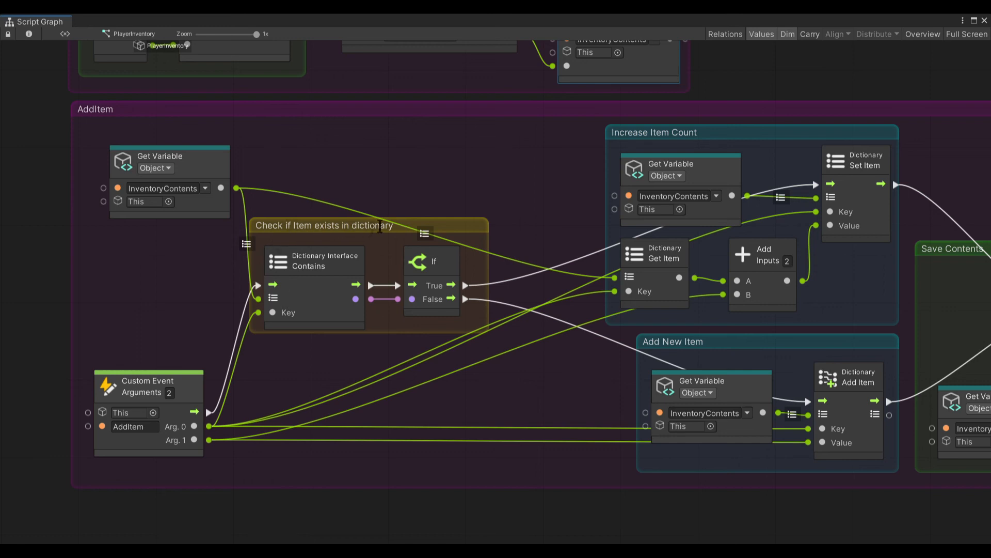
pyautogui.moveTo(301, 323)
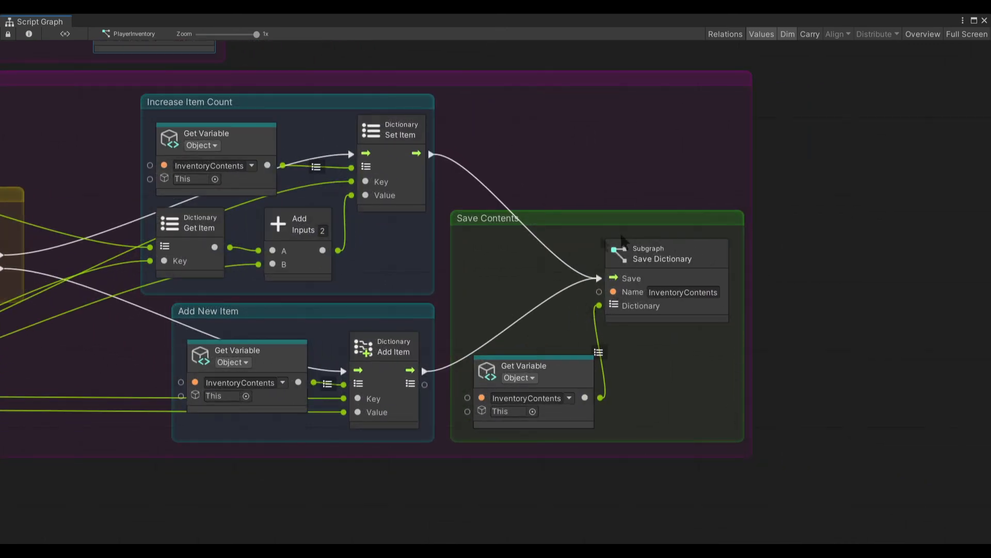
pyautogui.moveTo(598, 397)
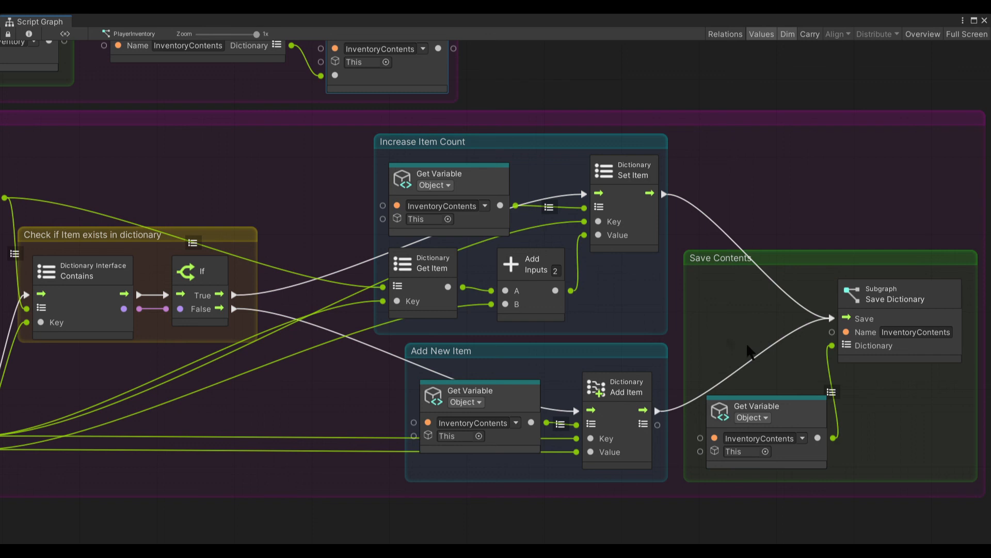
pyautogui.moveTo(862, 428)
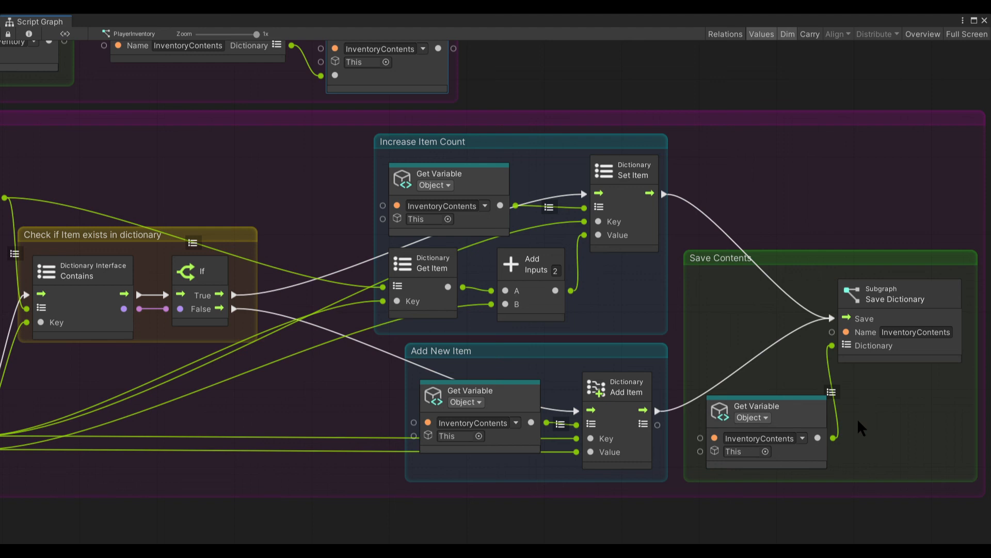
# - Enter Play mode after reviewing PlayerInventory's Save Contents logic
pyautogui.click(474, 51)
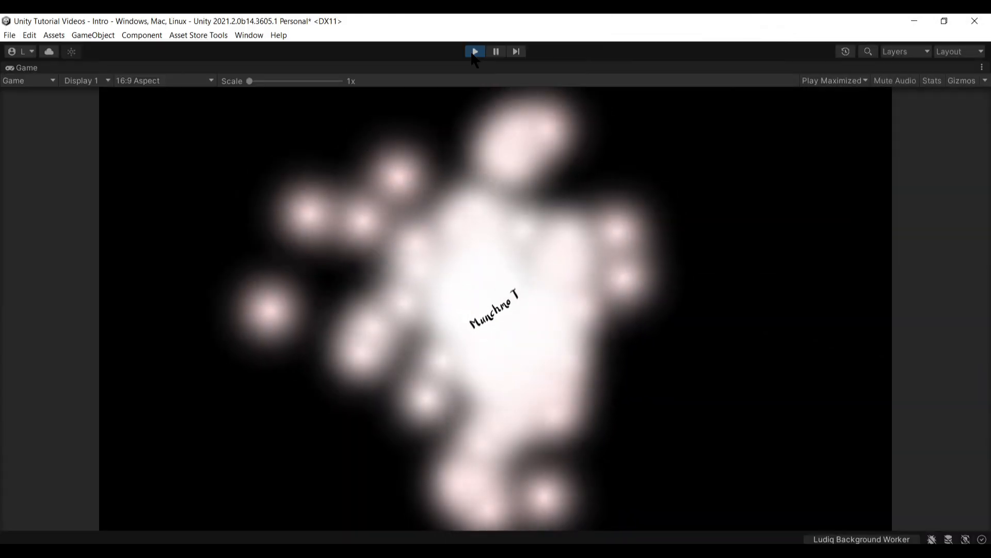